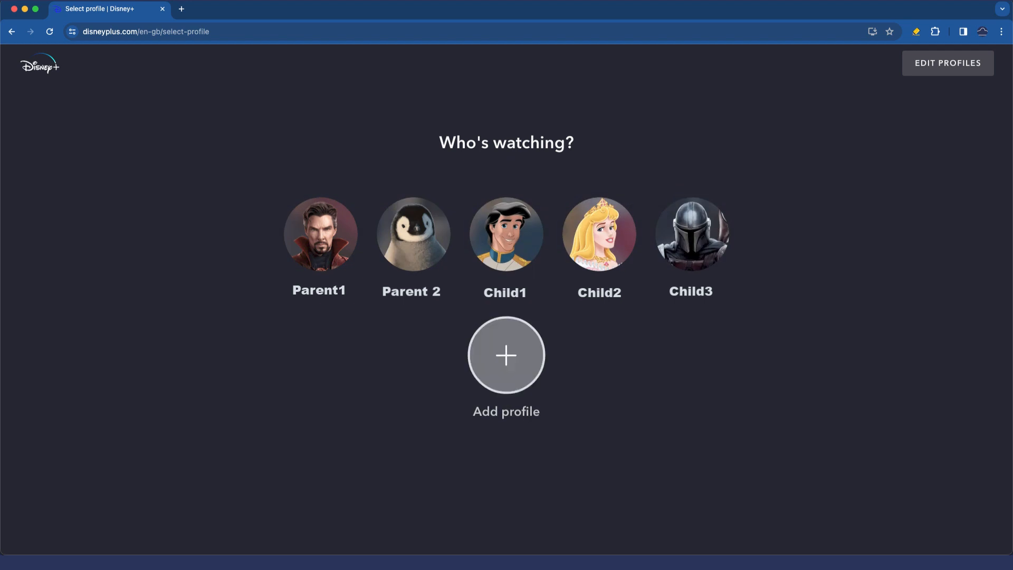
Begin adding a new profile and pass the account password check.
left_click(505, 354)
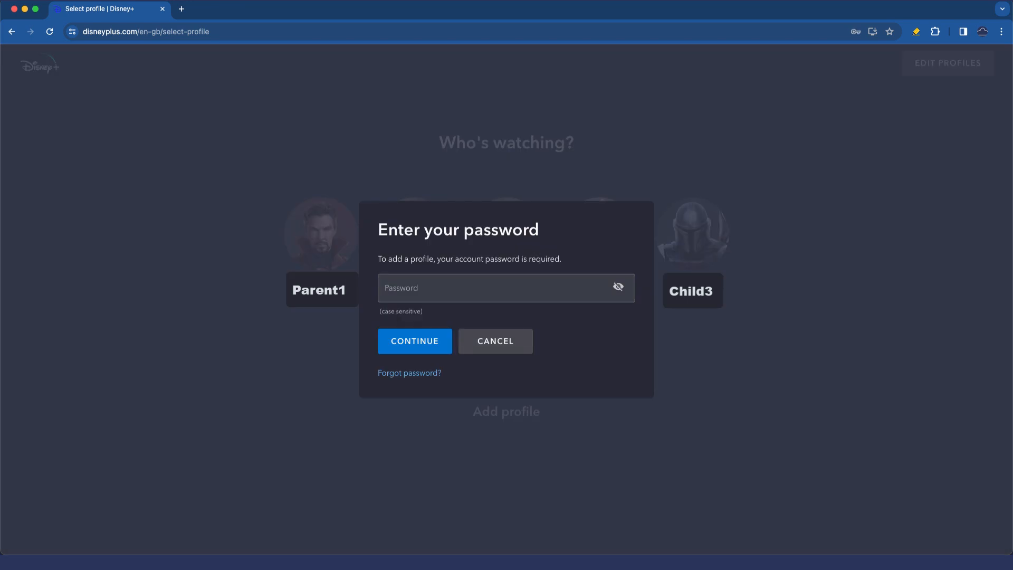
left_click(506, 287)
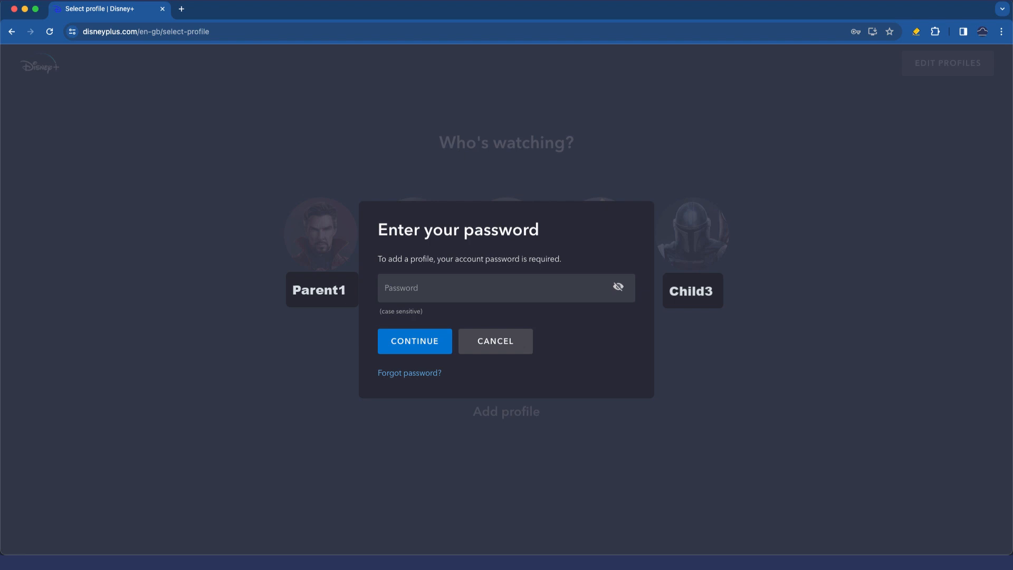
type("password")
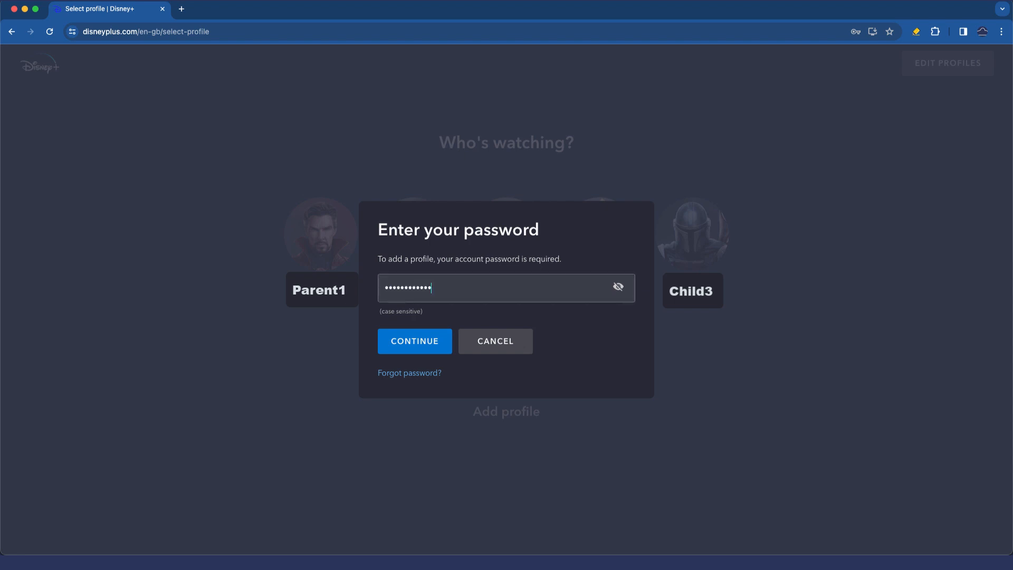
left_click(414, 341)
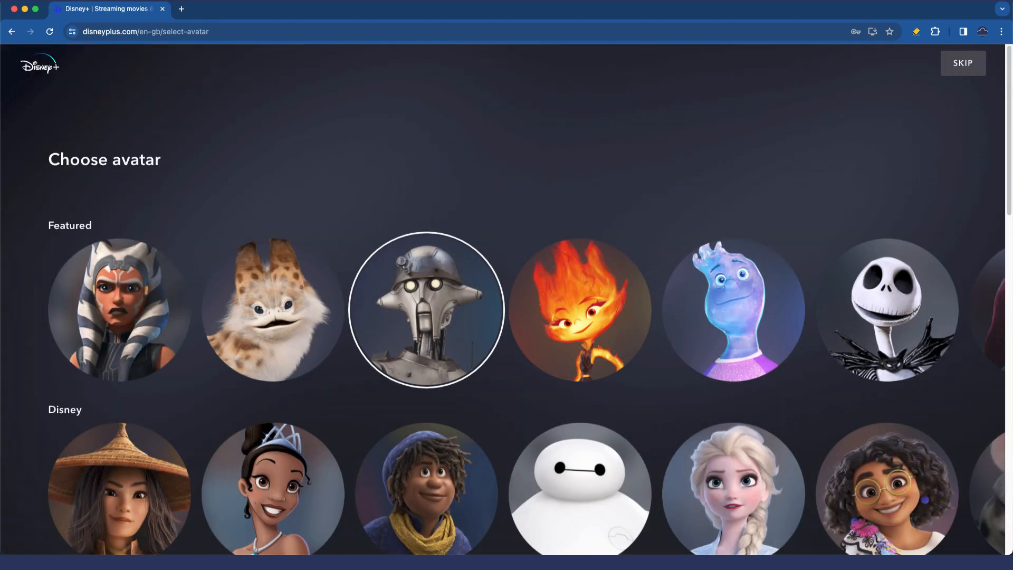
Create the profile 'Child' with the fiery avatar and Junior mode on, and save it.
left_click(578, 308)
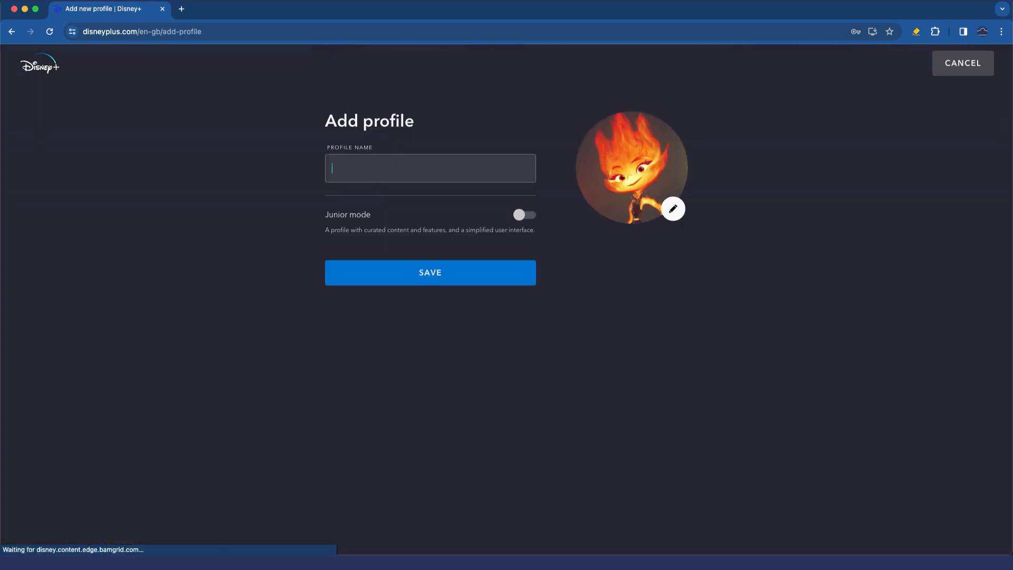
type("Child")
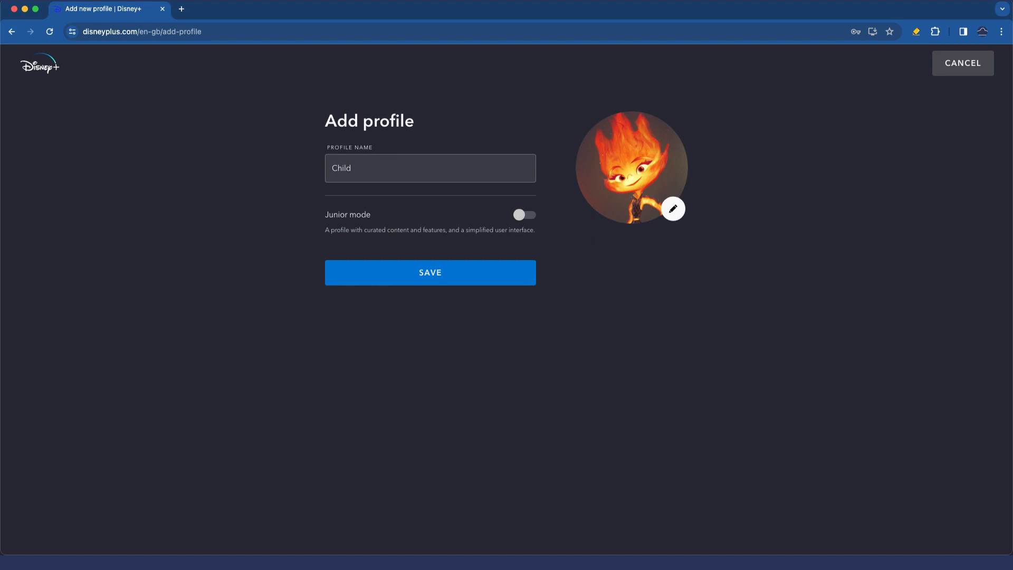
left_click(525, 214)
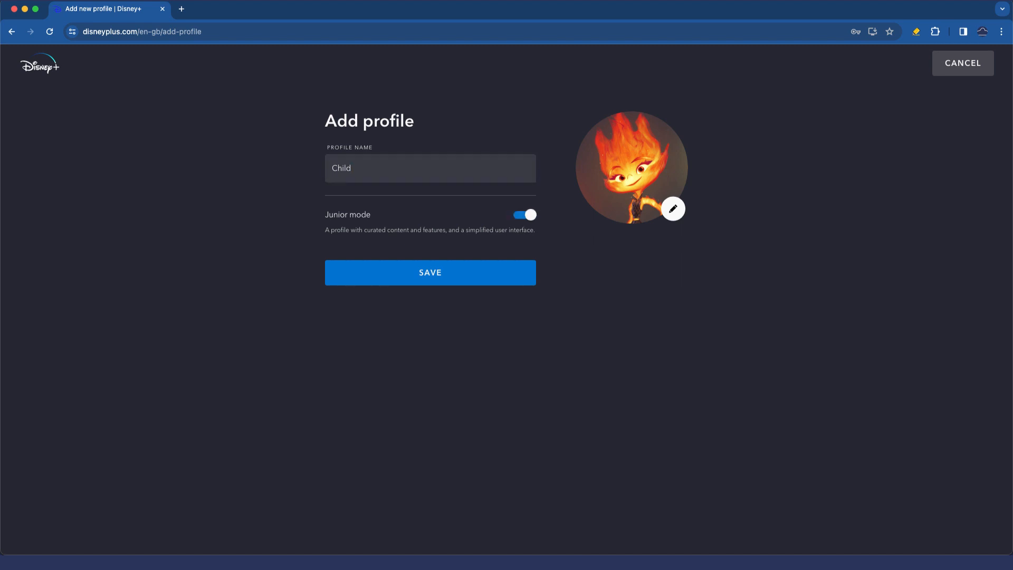
left_click(429, 272)
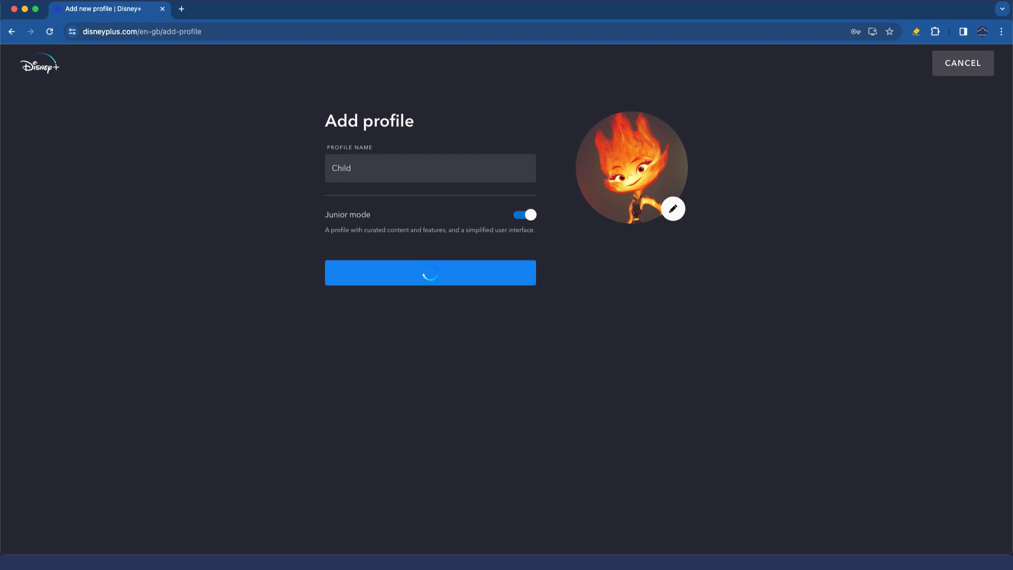
left_click(430, 272)
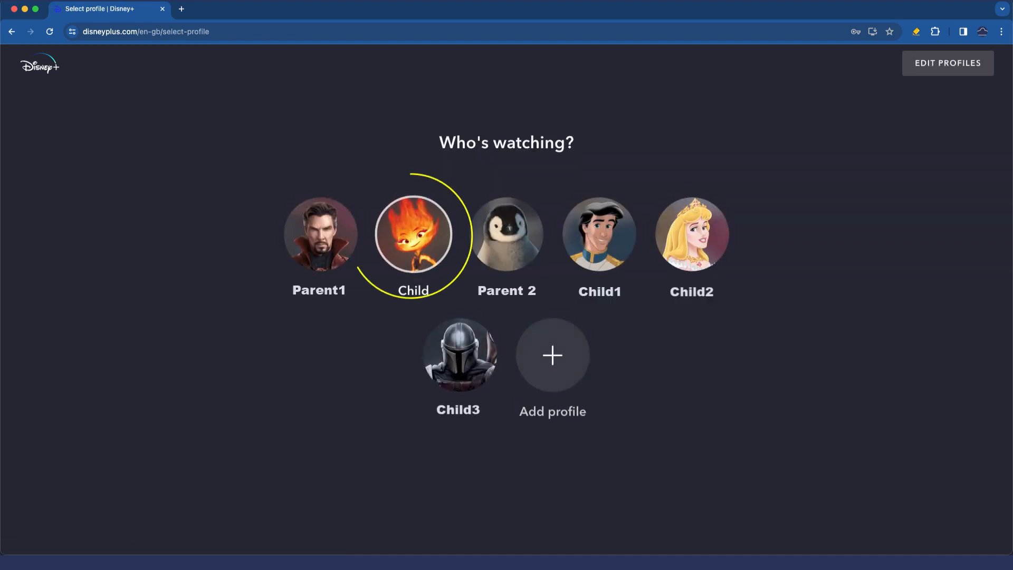
left_click(413, 233)
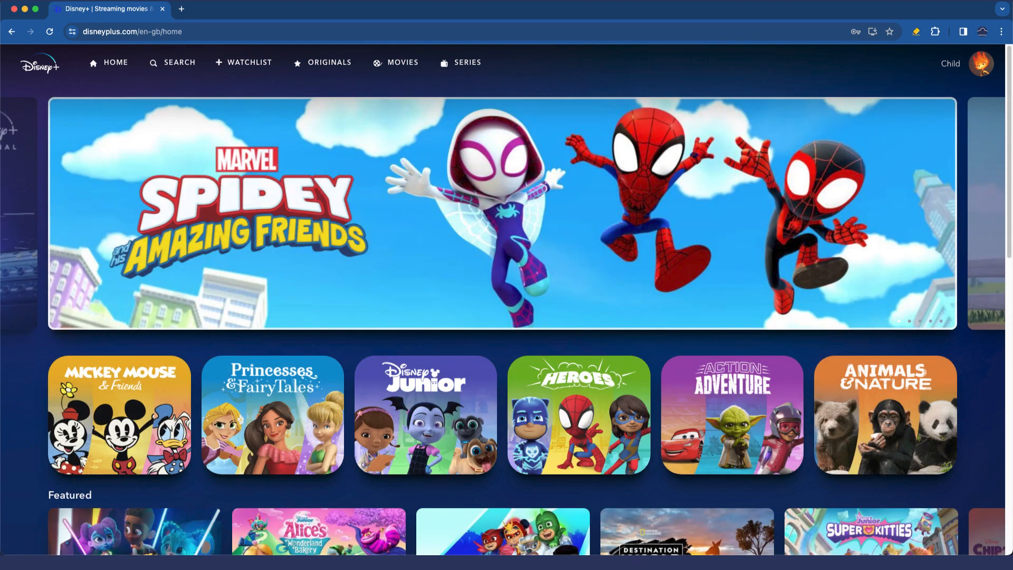
mouse_move(271, 414)
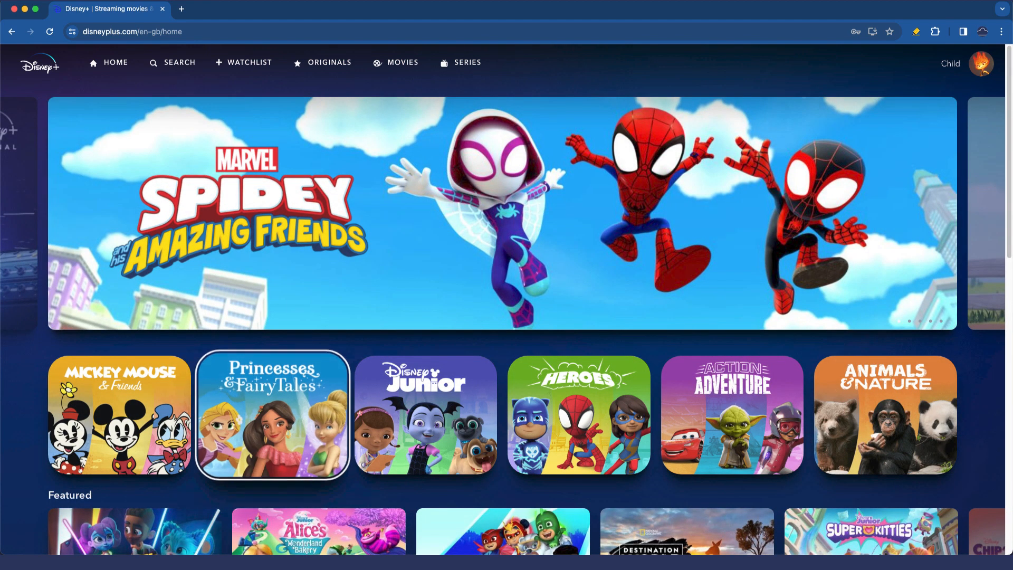
scroll("down", 3)
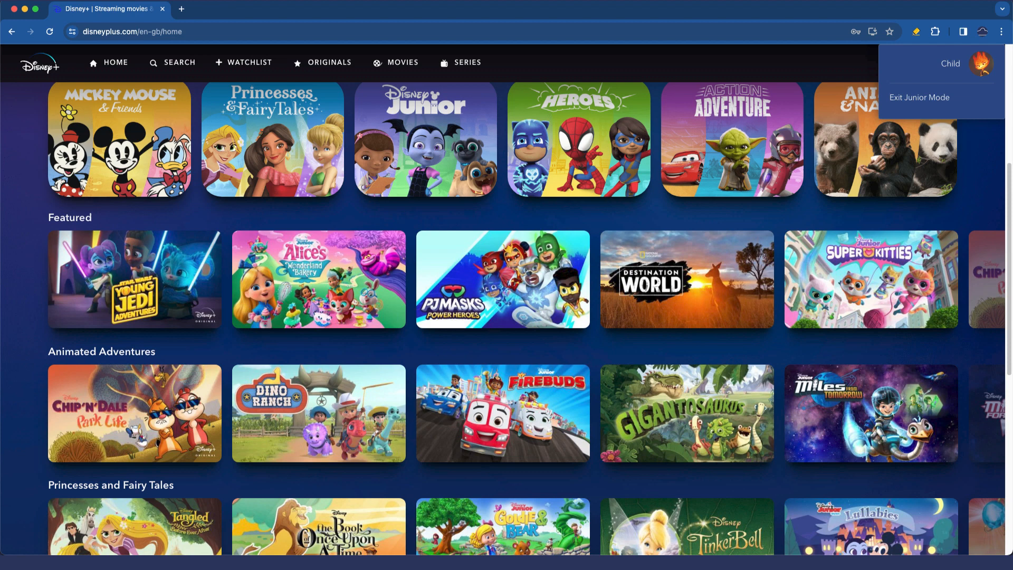
left_click(919, 97)
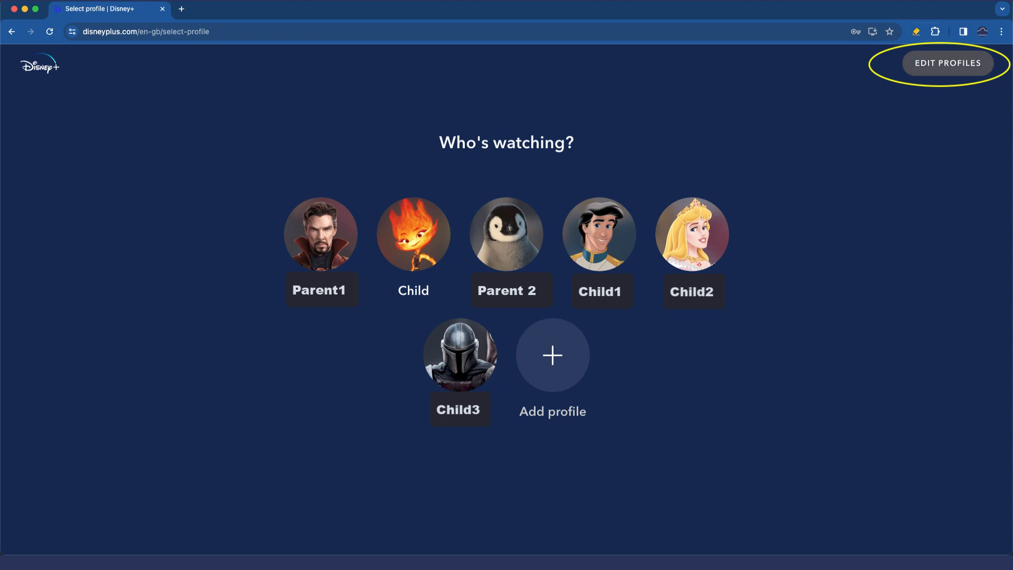
Turn on Kid-proof Exit for the Child profile and return to the profile editing list.
left_click(947, 64)
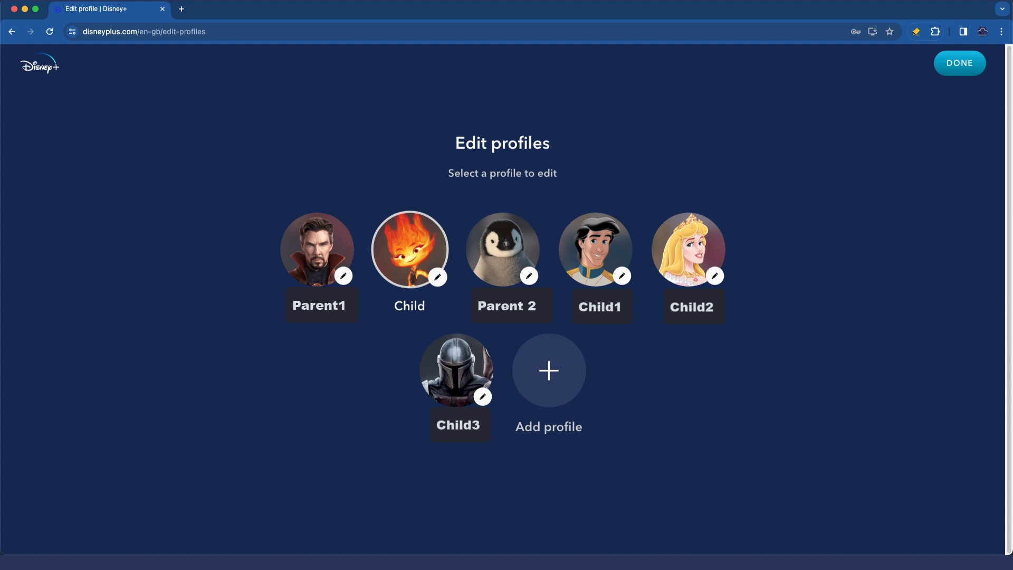
left_click(409, 249)
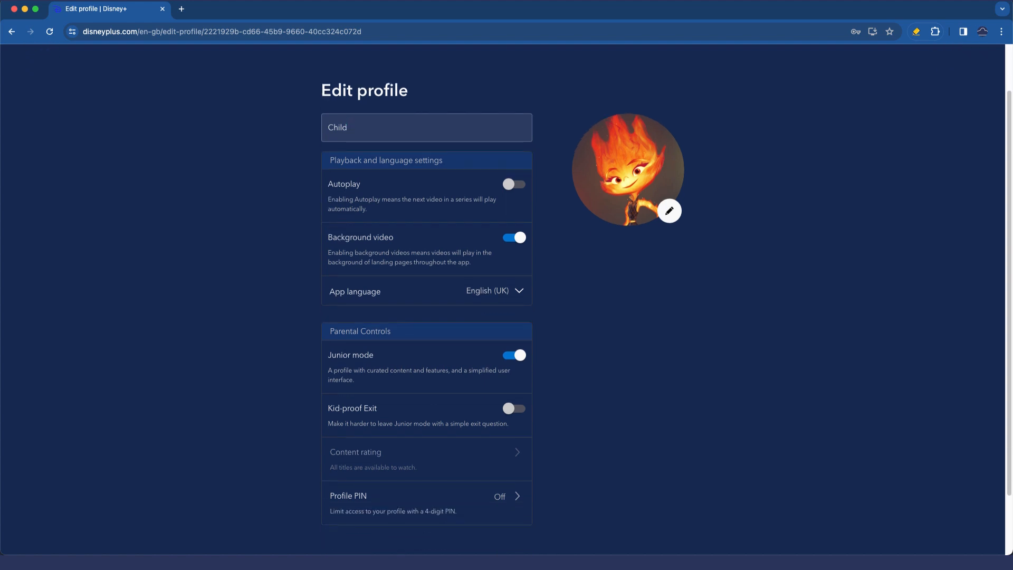
scroll("up", 3)
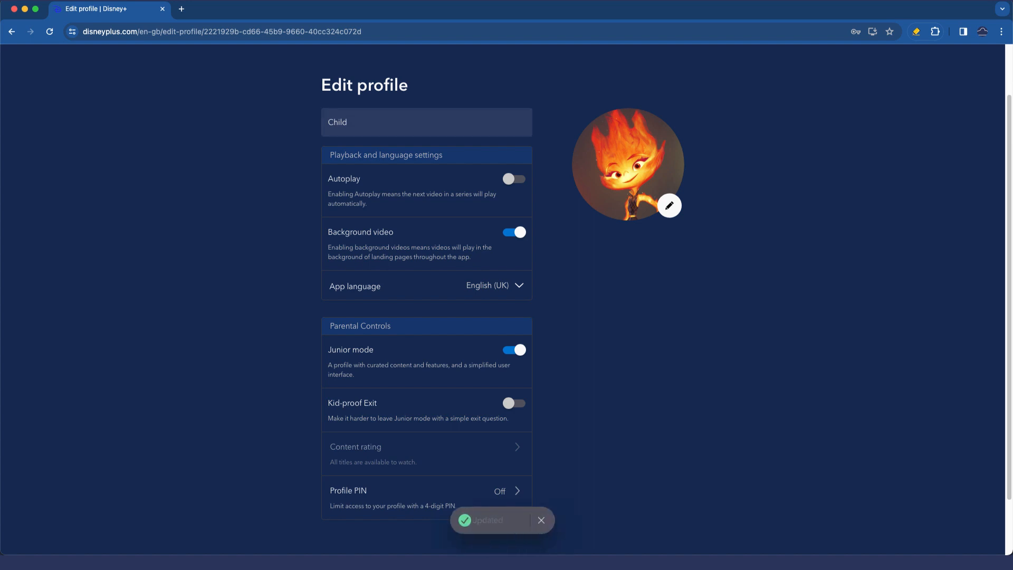
left_click(513, 402)
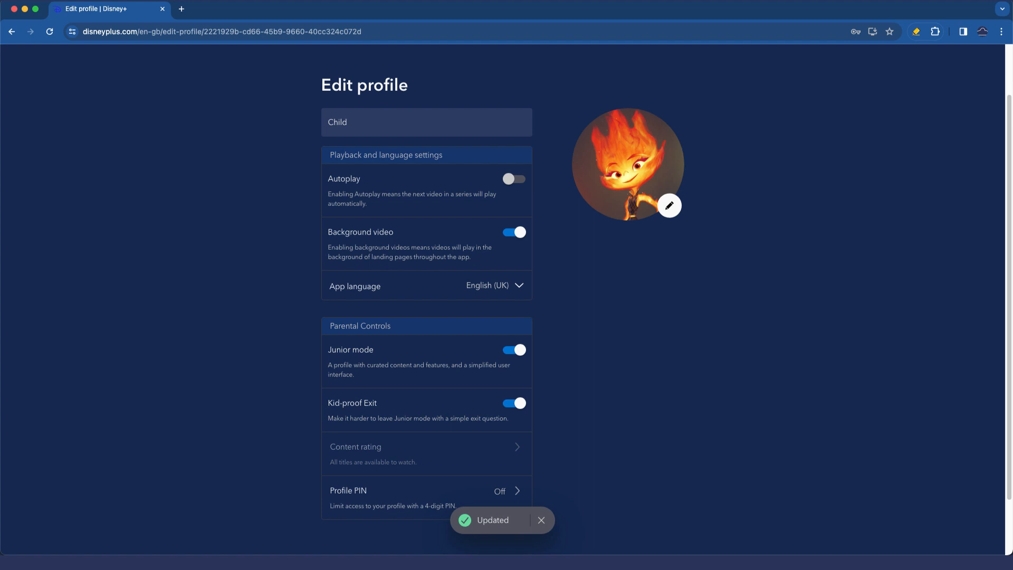
left_click(541, 520)
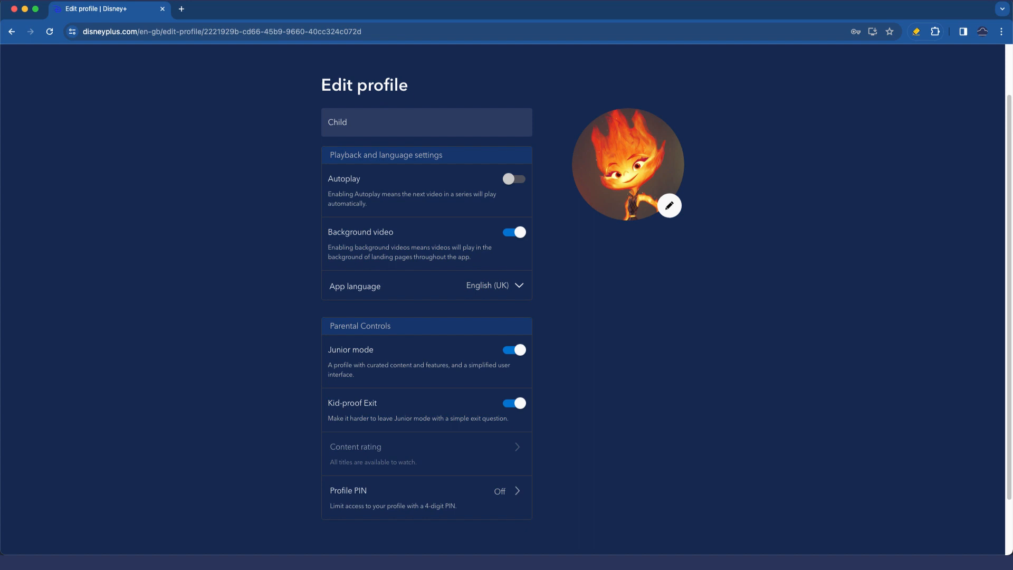
mouse_move(356, 450)
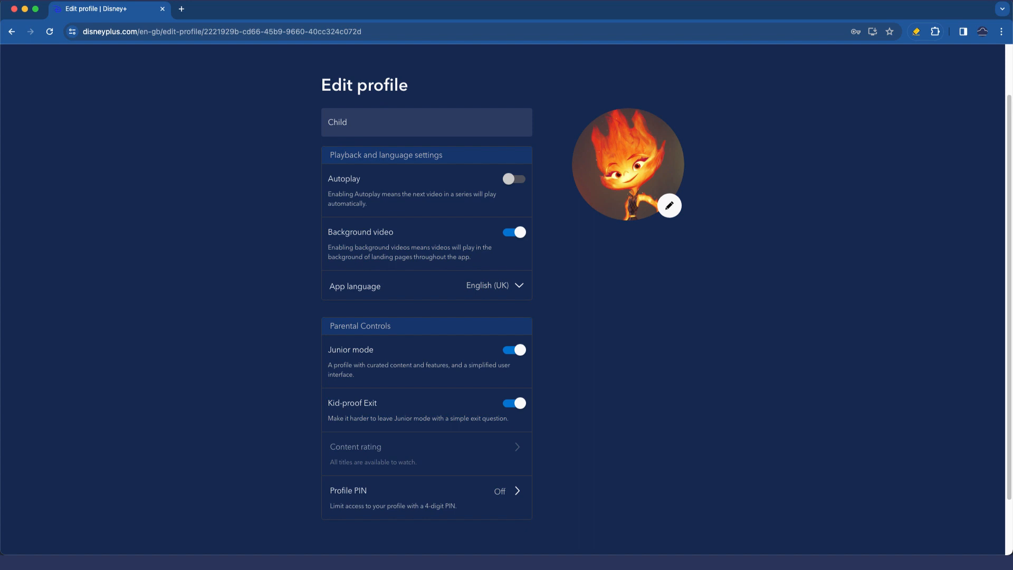
scroll("up", 3)
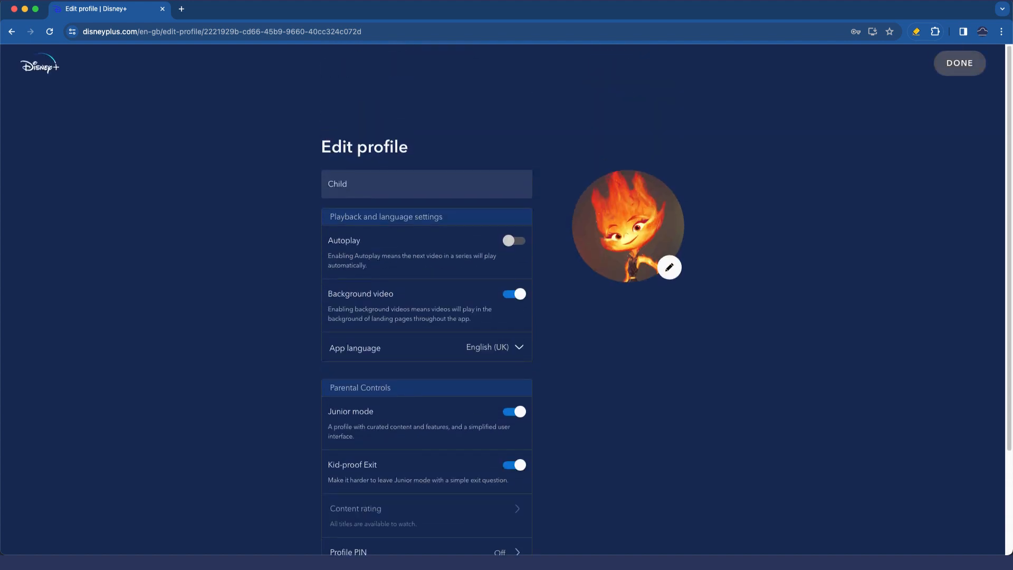
left_click(12, 31)
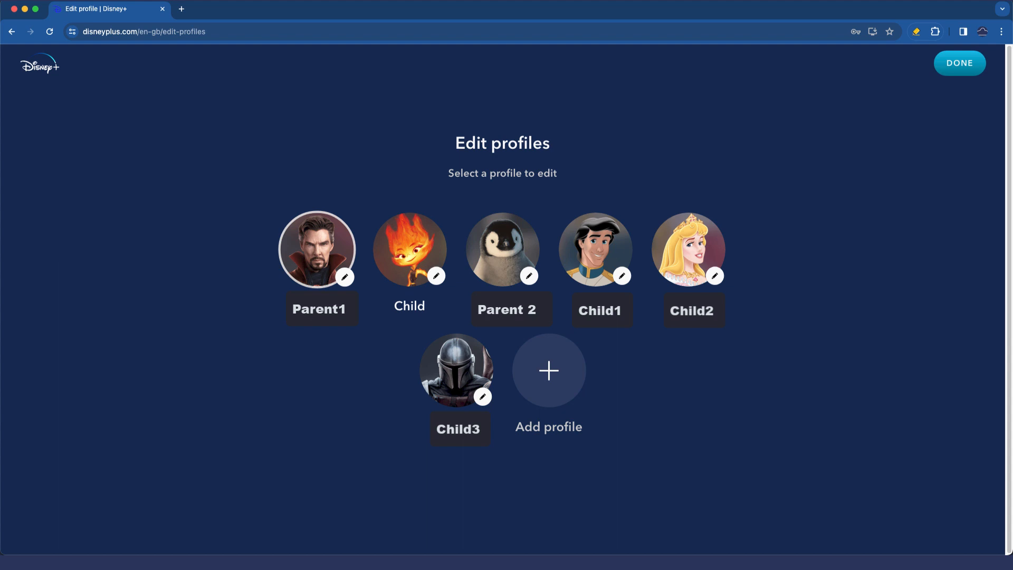
Lock the Parent1 profile behind the PIN 0000 and finish editing it.
left_click(317, 249)
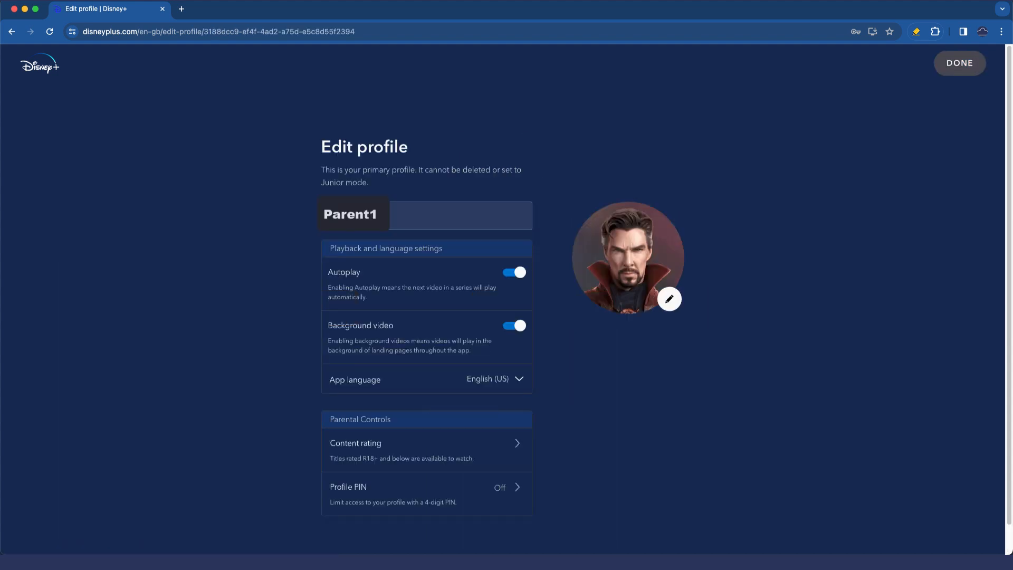
left_click(426, 491)
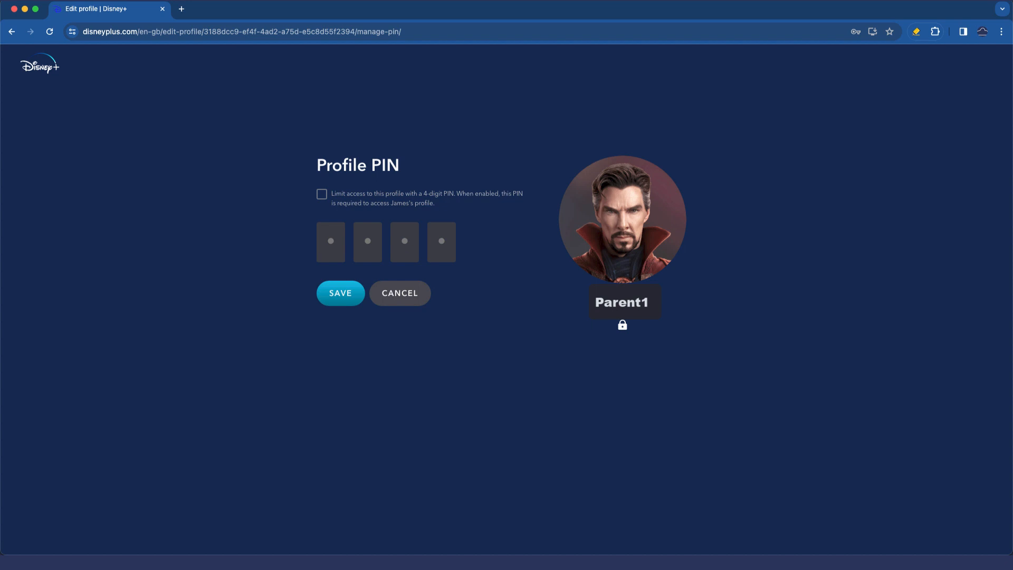
left_click(320, 194)
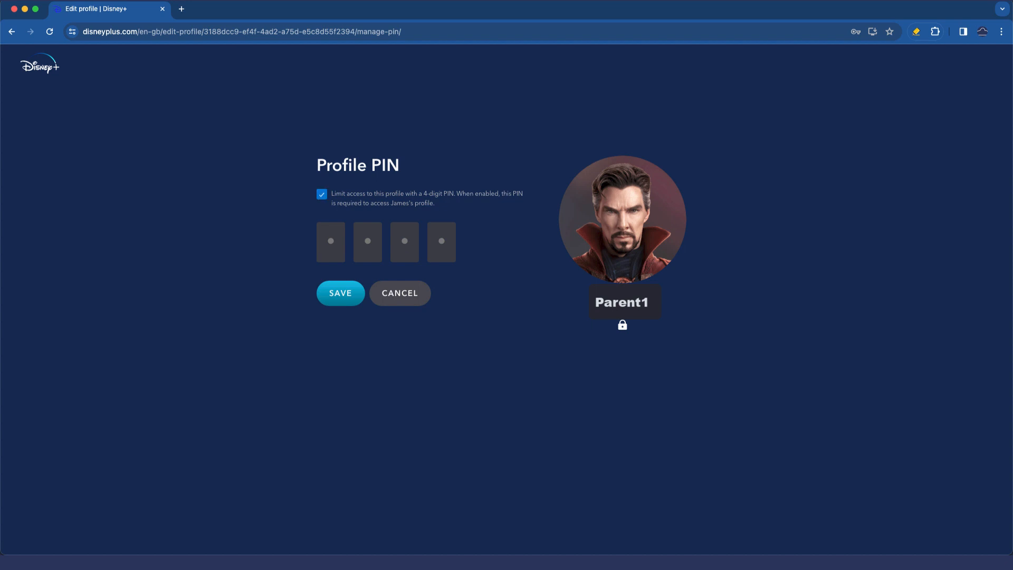
type("0")
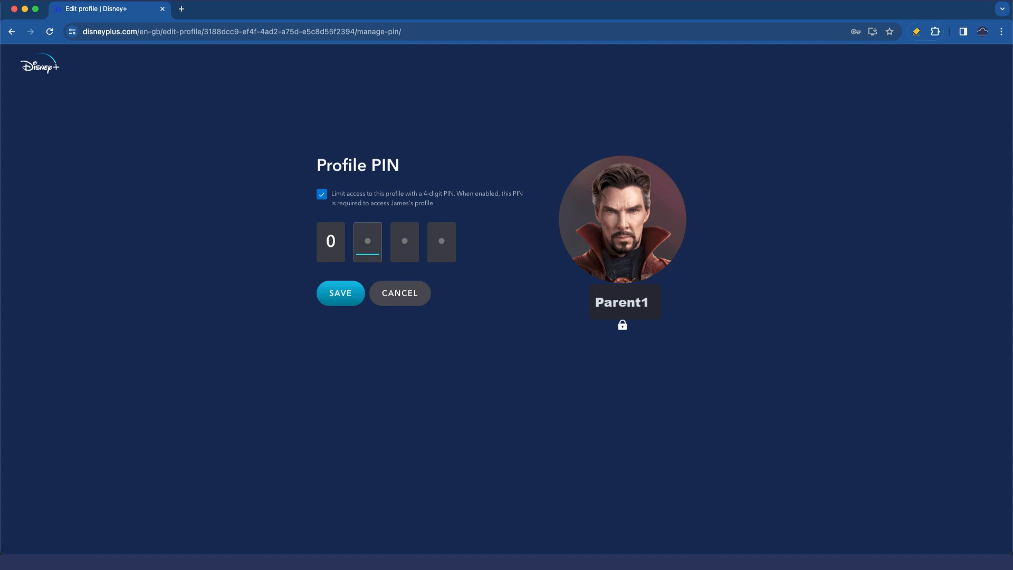
type("000")
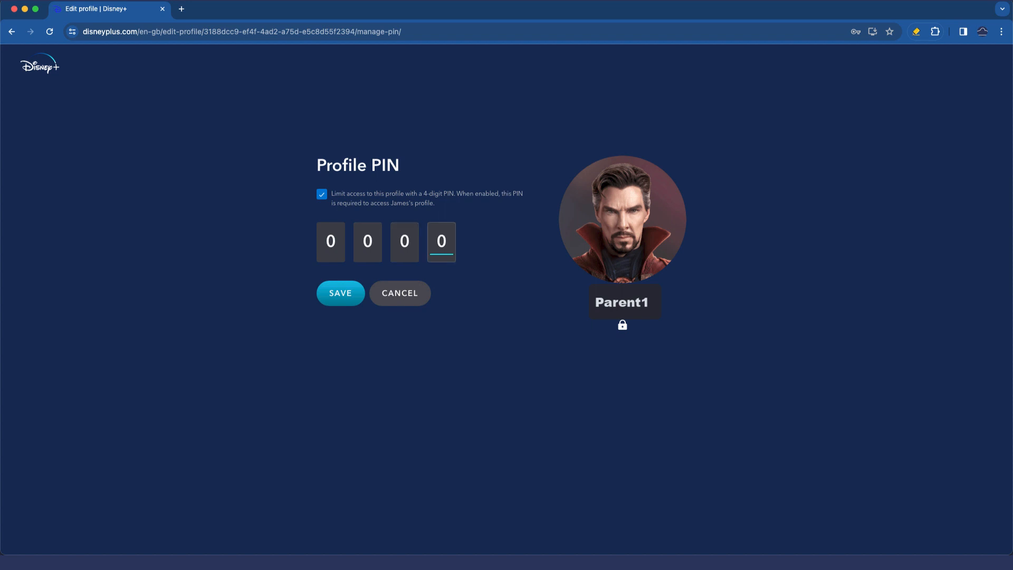
left_click(341, 293)
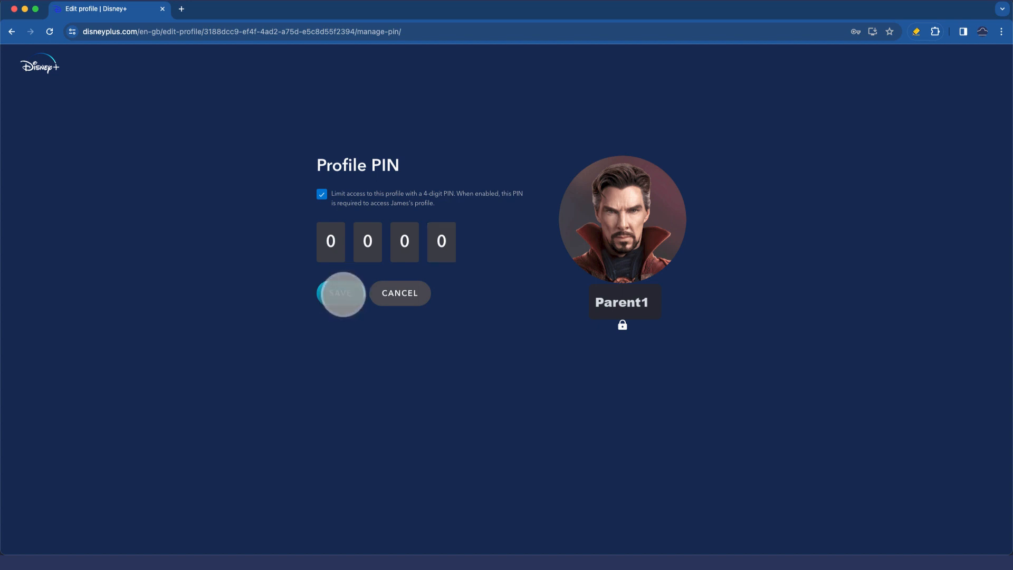
left_click(342, 293)
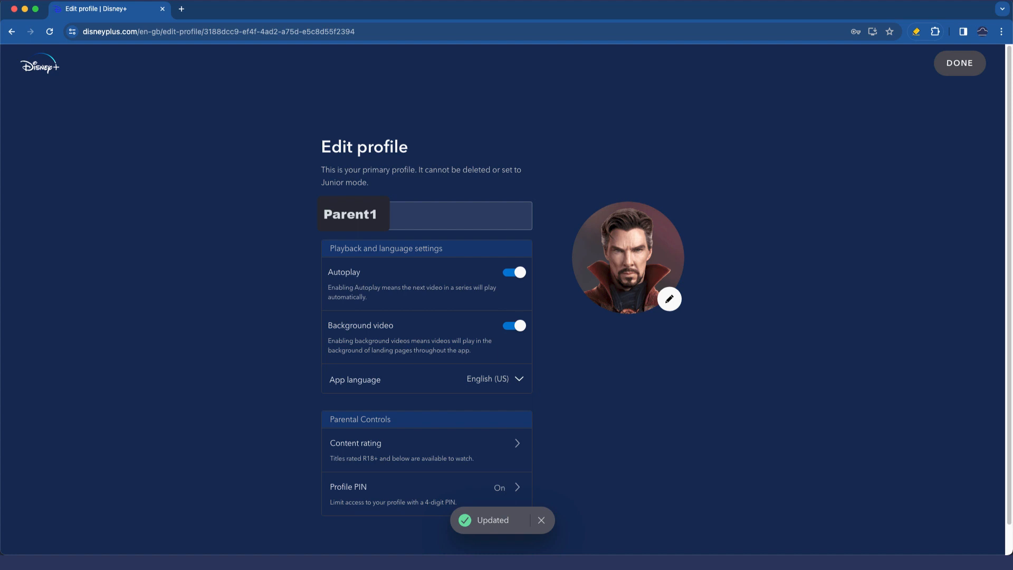
left_click(542, 520)
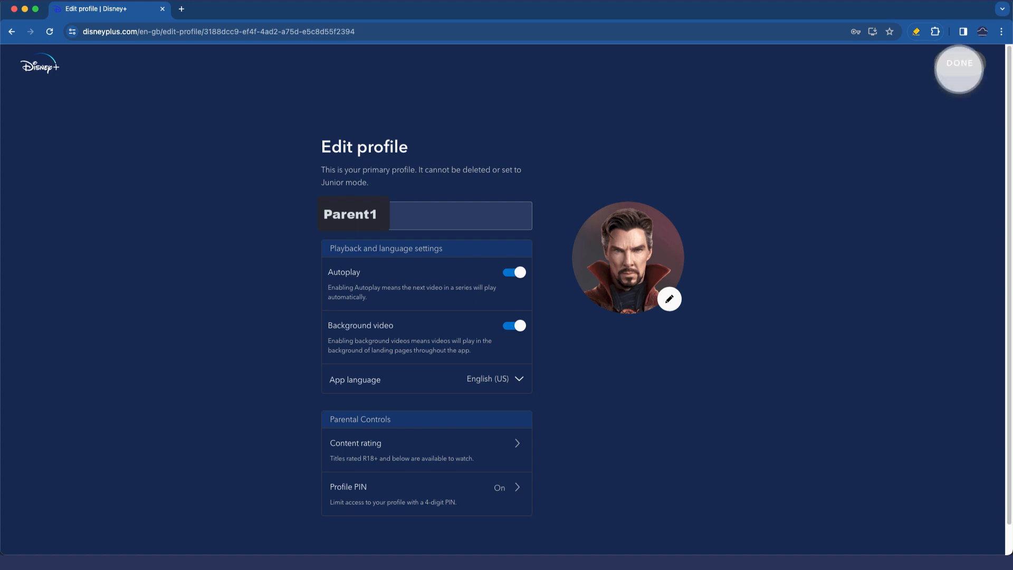
left_click(959, 63)
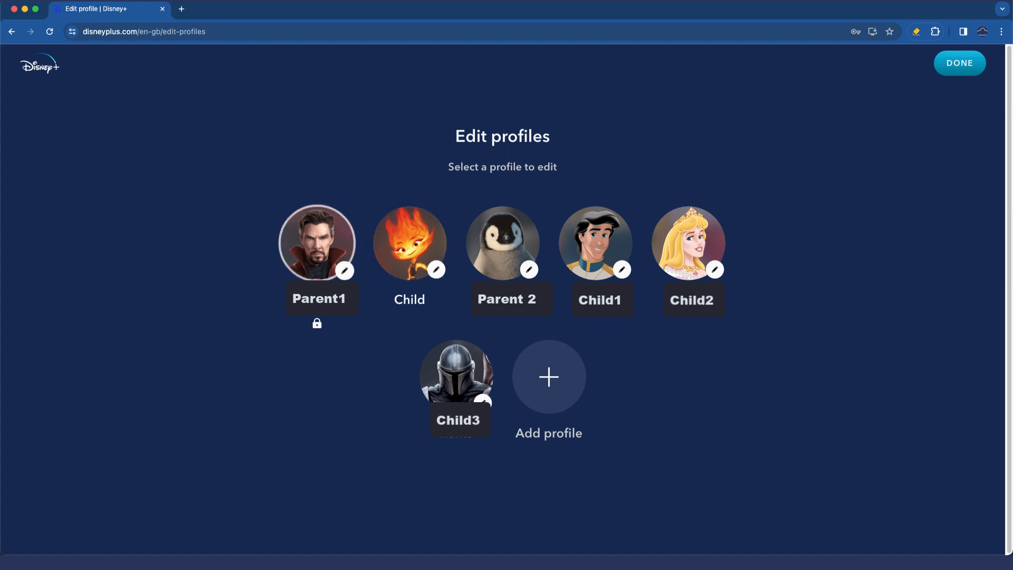
Leave profile editing and go to the account settings page.
left_click(316, 242)
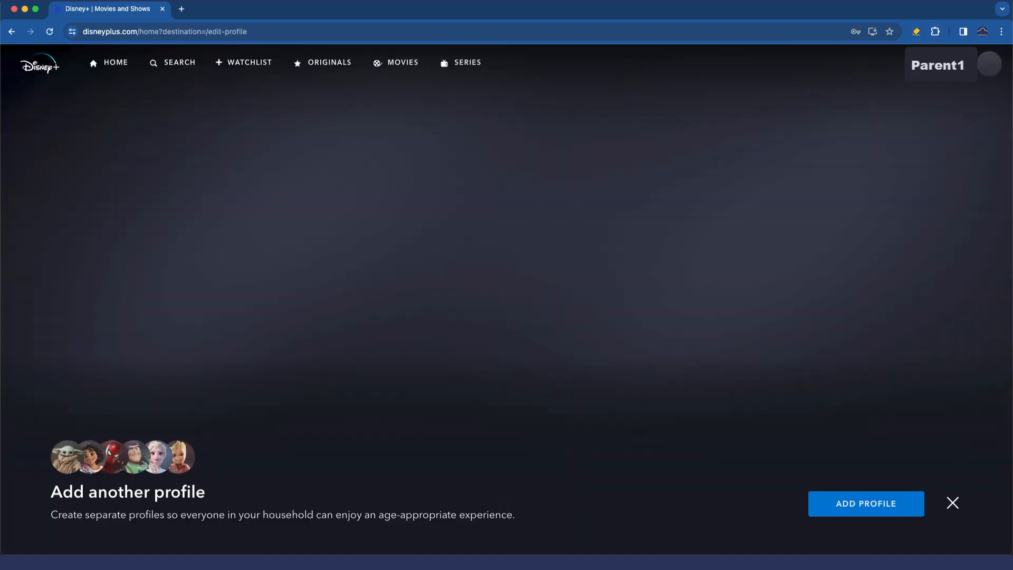
left_click(989, 64)
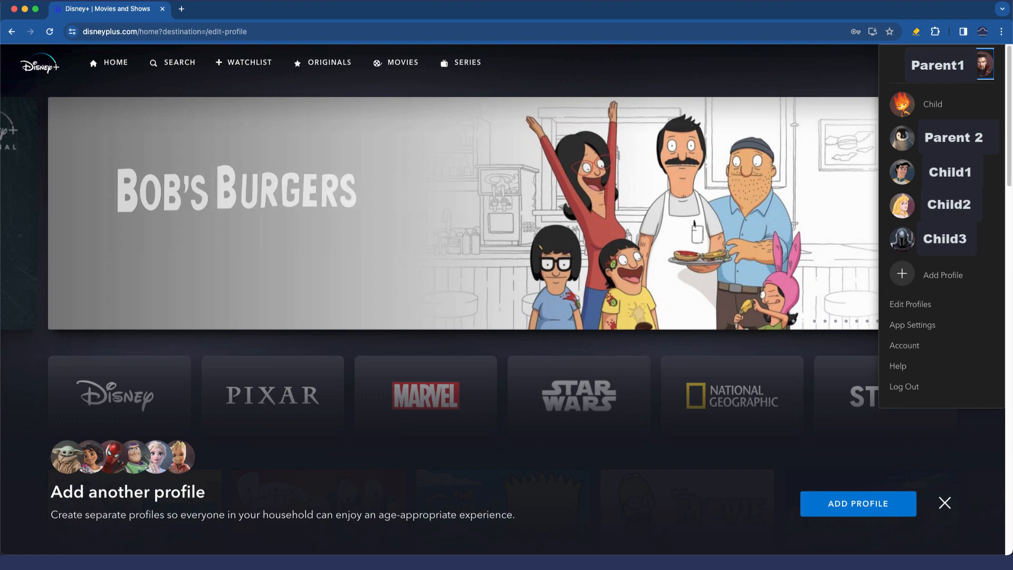
left_click(904, 345)
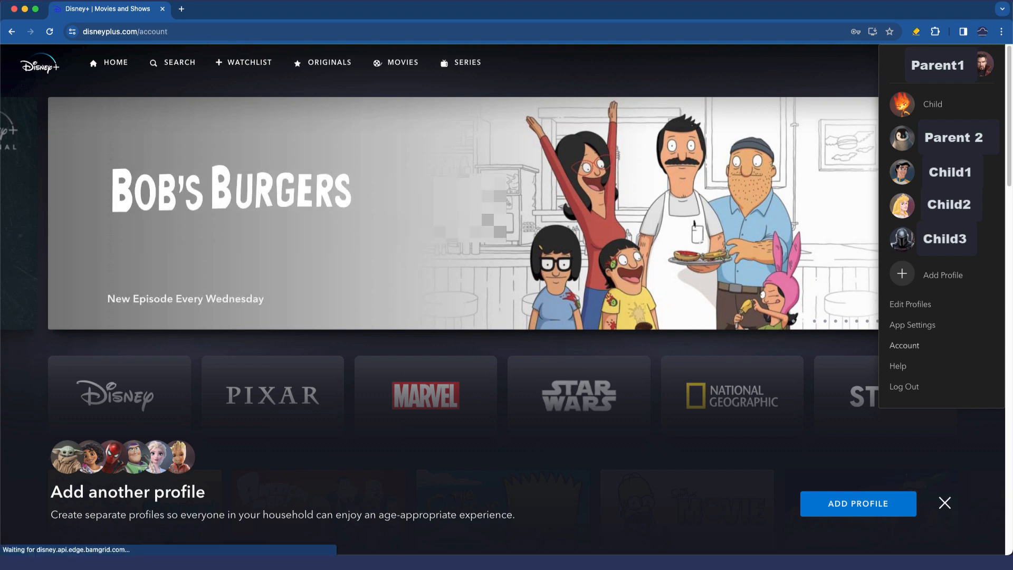
left_click(904, 345)
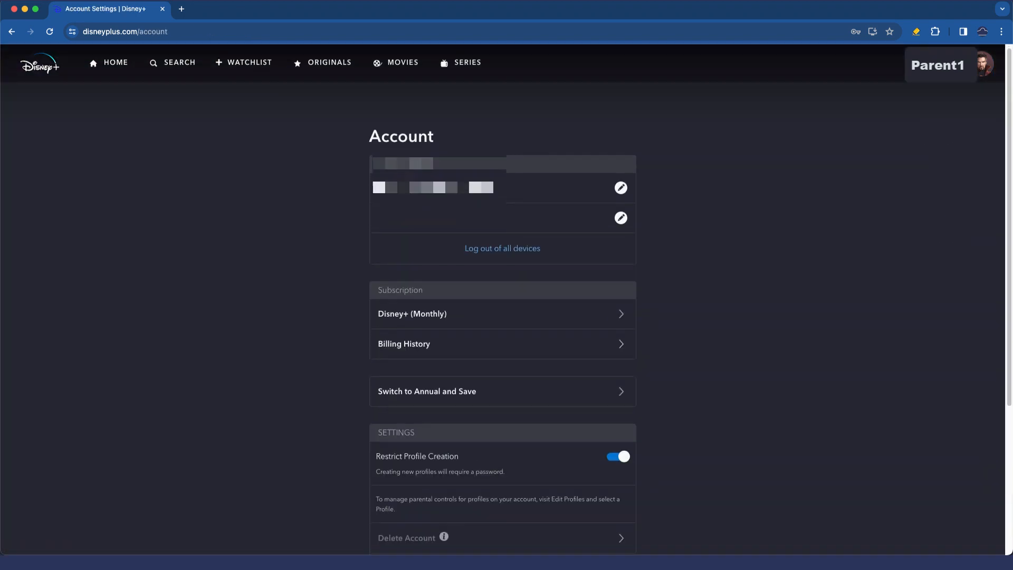
scroll("down", 3)
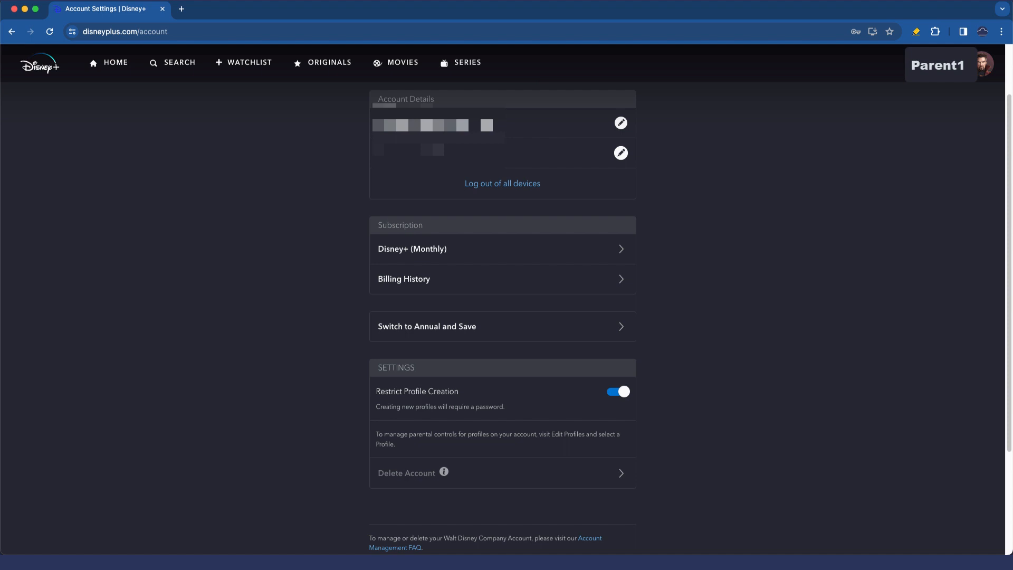
Turn off Restrict Profile Creation, confirming with the account password, and start a new profile.
left_click(615, 391)
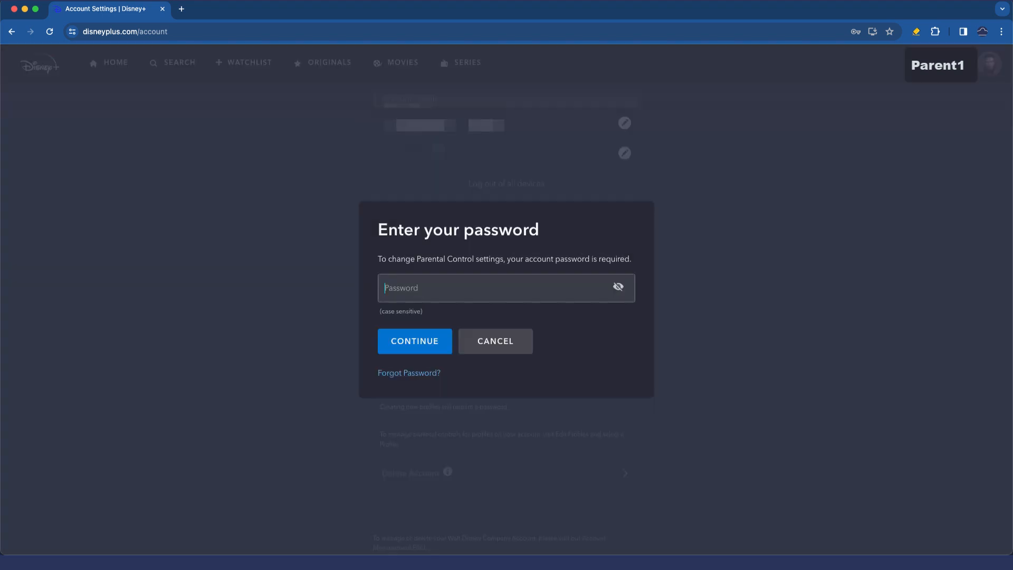
type("password")
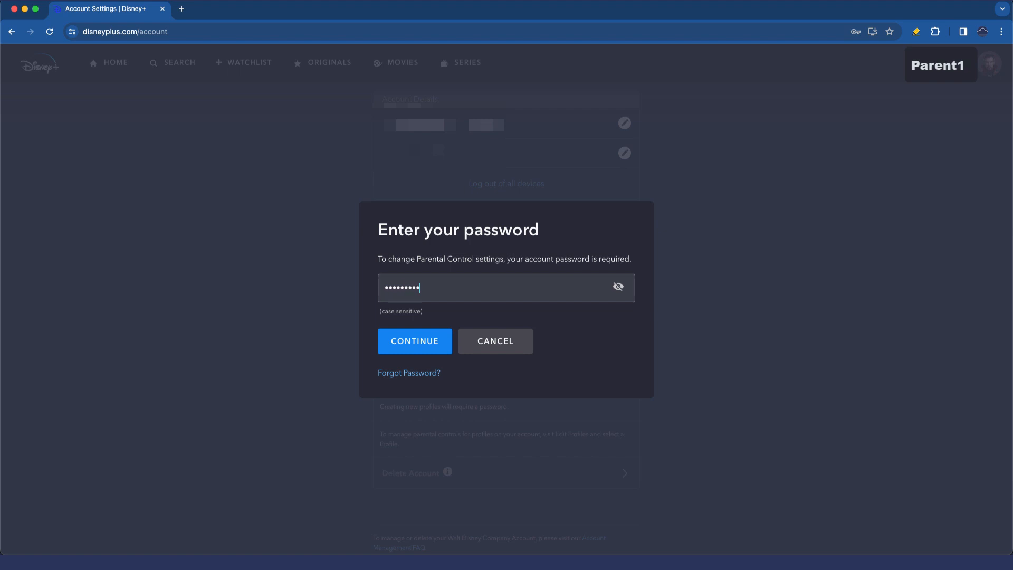
left_click(414, 341)
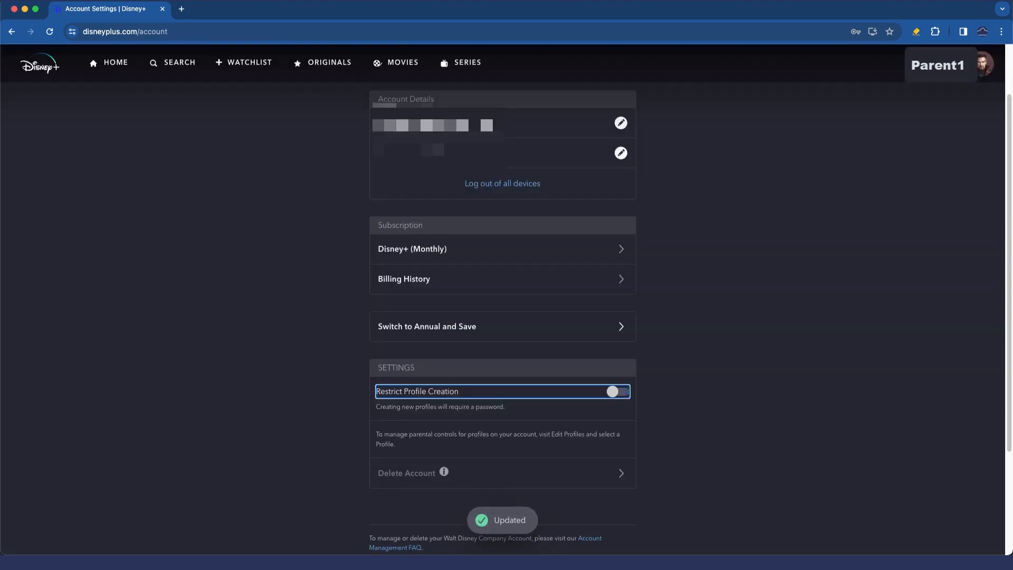
left_click(982, 64)
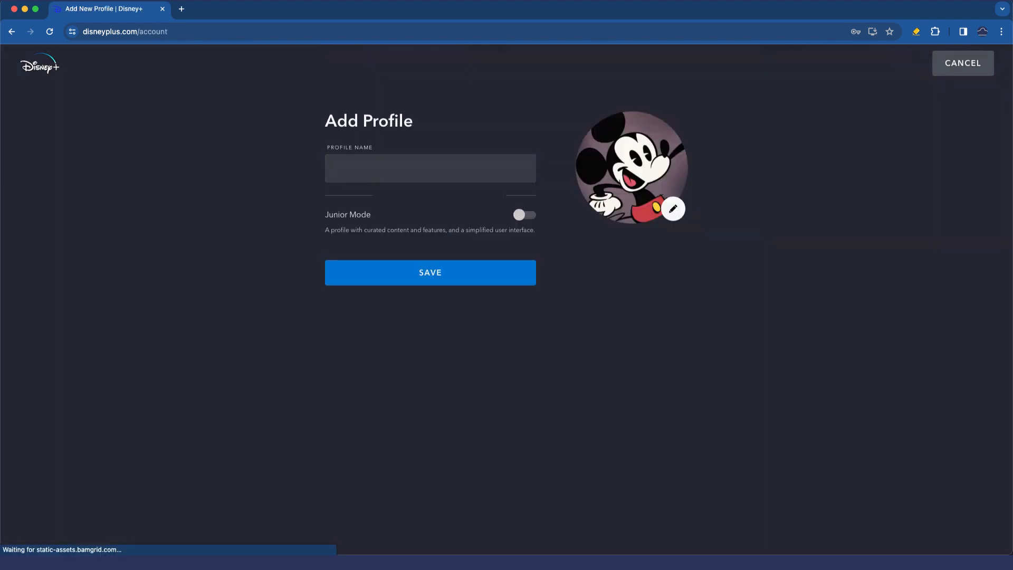
Cancel the new profile and turn Restrict Profile Creation back on, confirming the password.
left_click(962, 62)
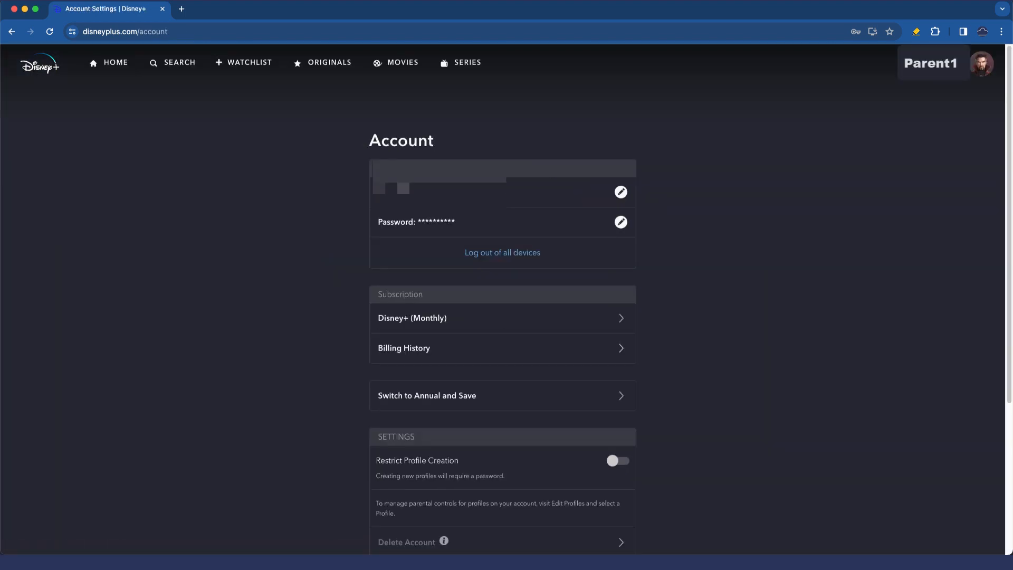
left_click(615, 460)
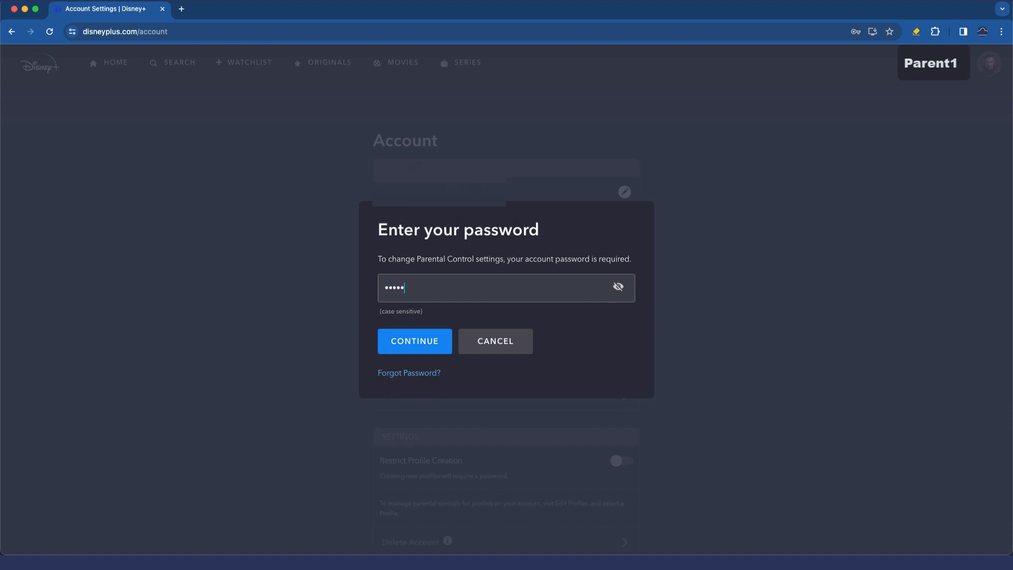
left_click(414, 341)
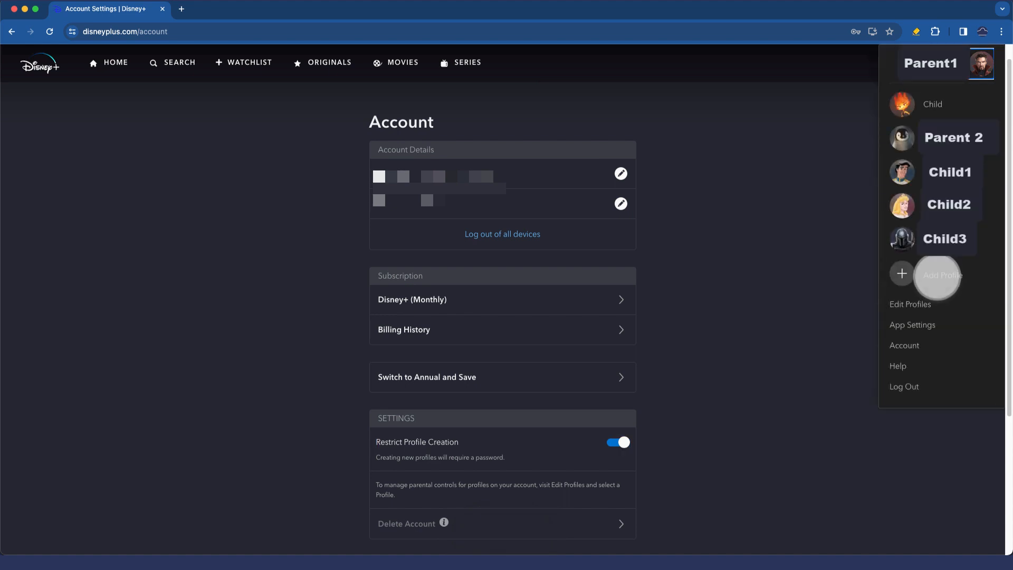
Test that adding a profile is now restricted, then bring up the profile switcher list.
left_click(937, 274)
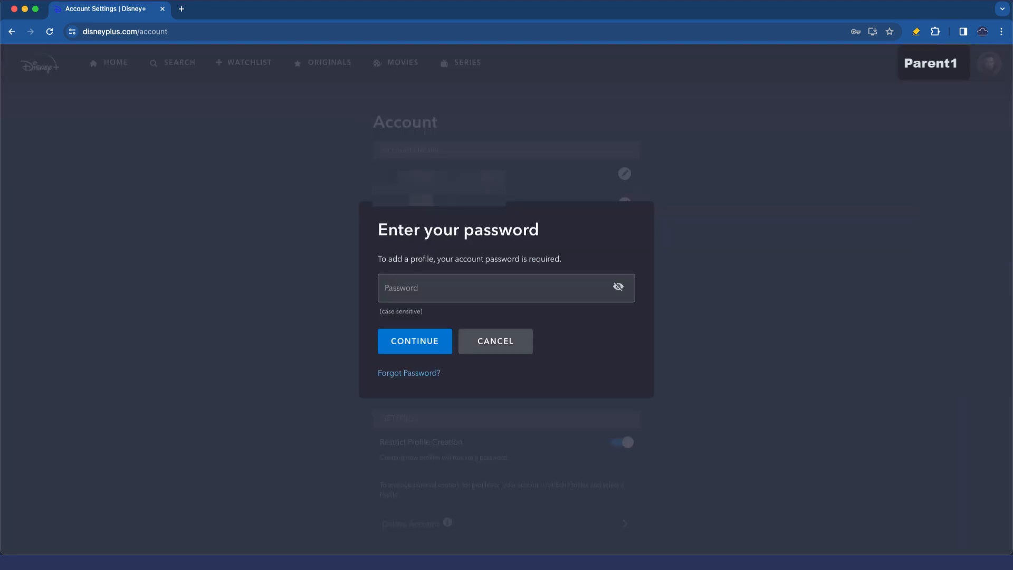
left_click(495, 341)
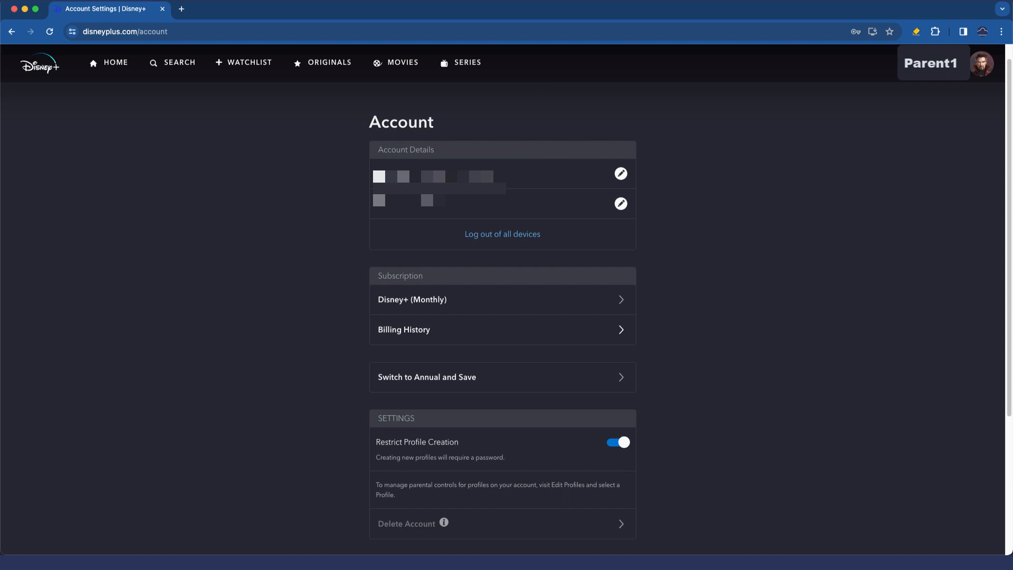
left_click(982, 62)
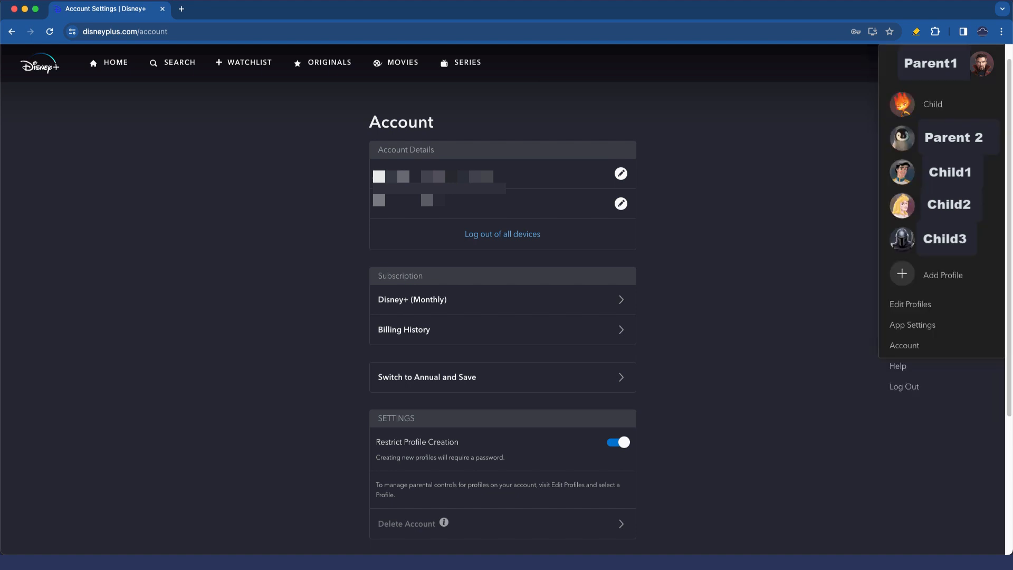
Switch to the Child profile, then exit Junior mode by entering the digits 7873.
left_click(931, 104)
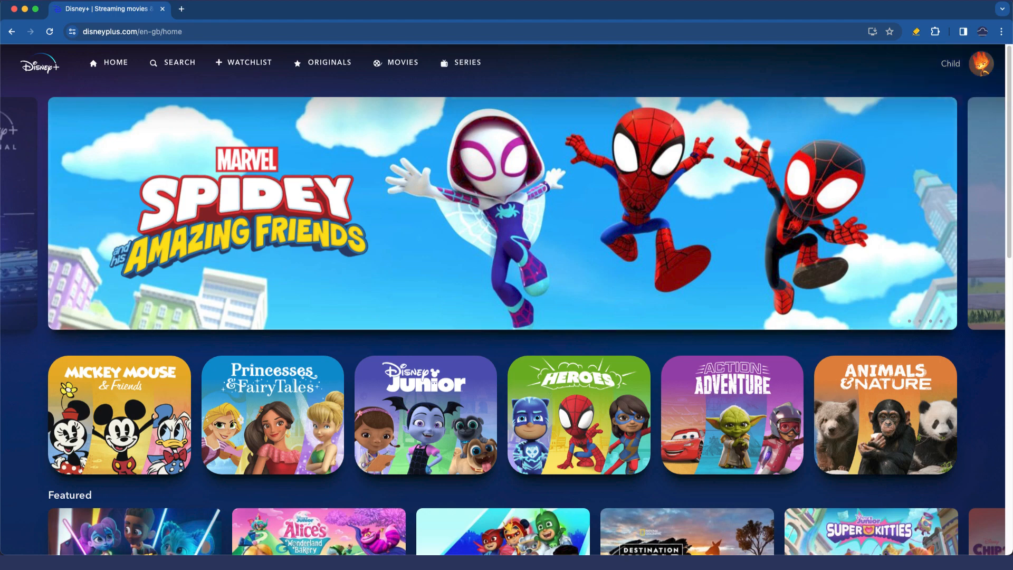
left_click(987, 63)
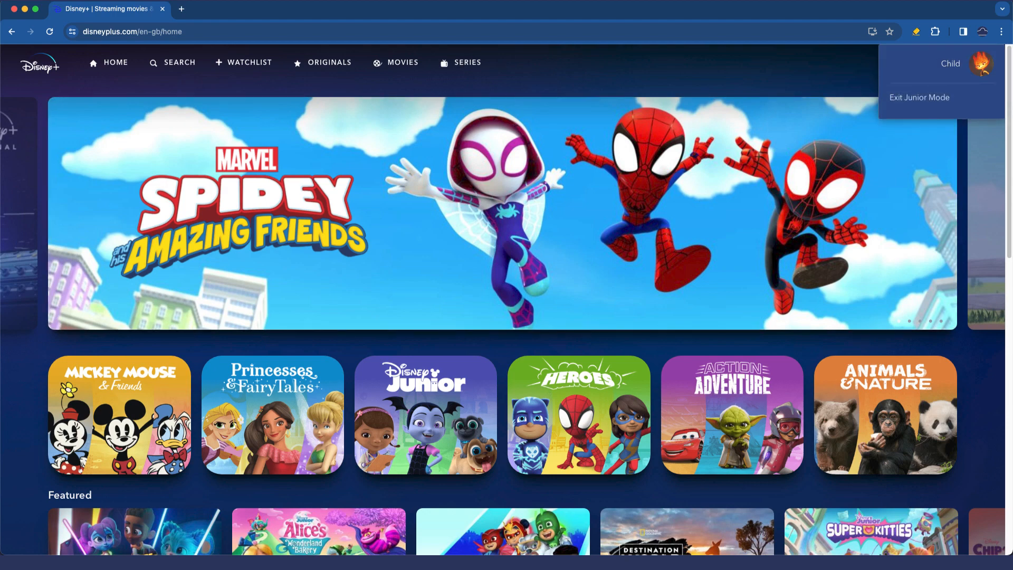
left_click(919, 97)
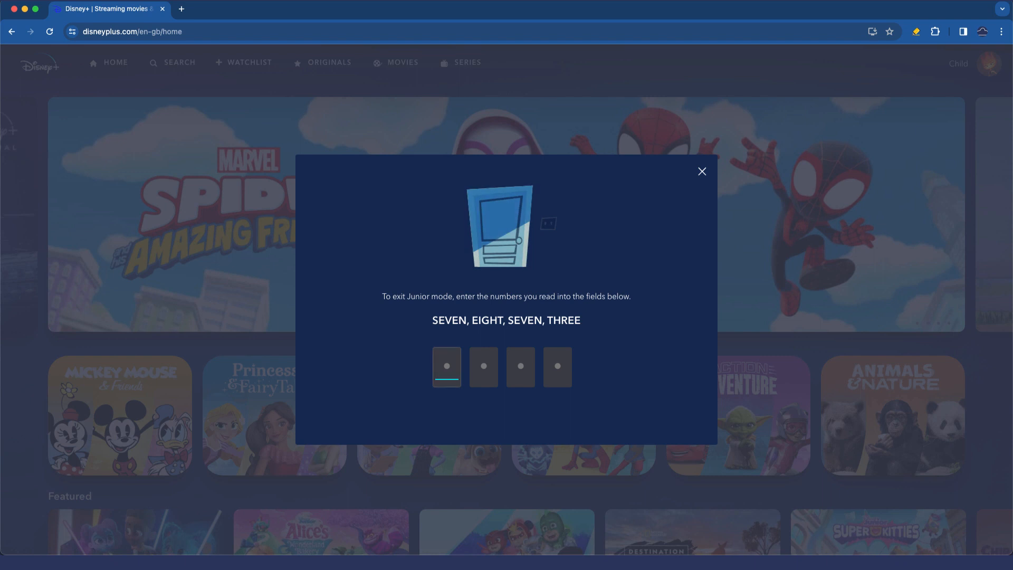
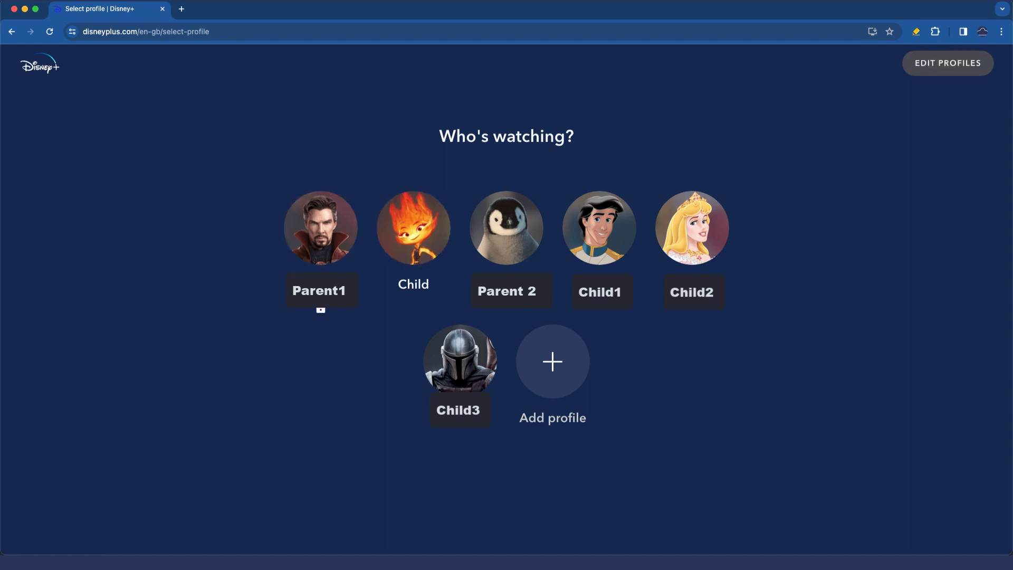
Edit the Child profile and turn Junior mode off, confirming with the account password.
left_click(948, 63)
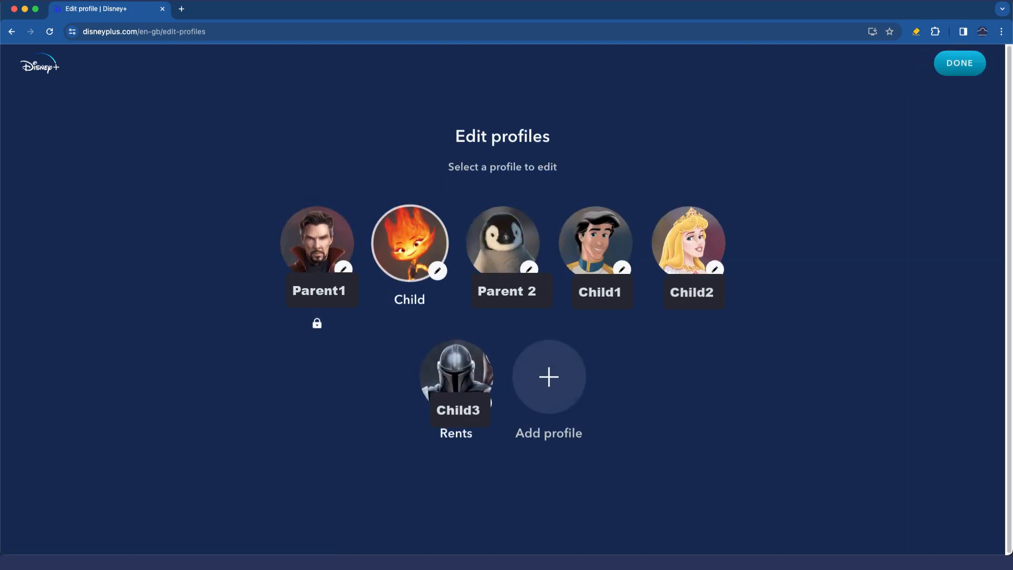
left_click(410, 243)
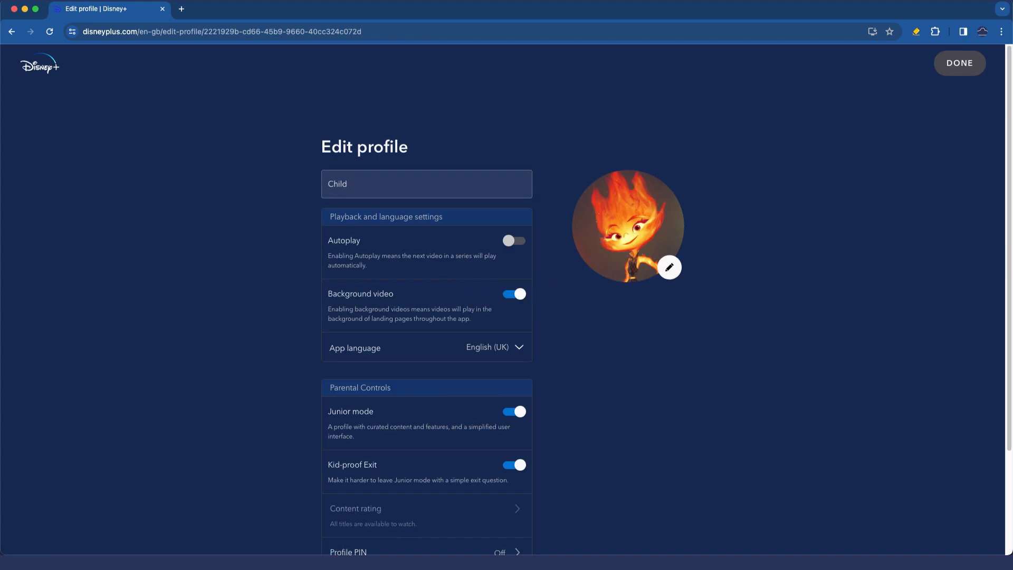
left_click(514, 410)
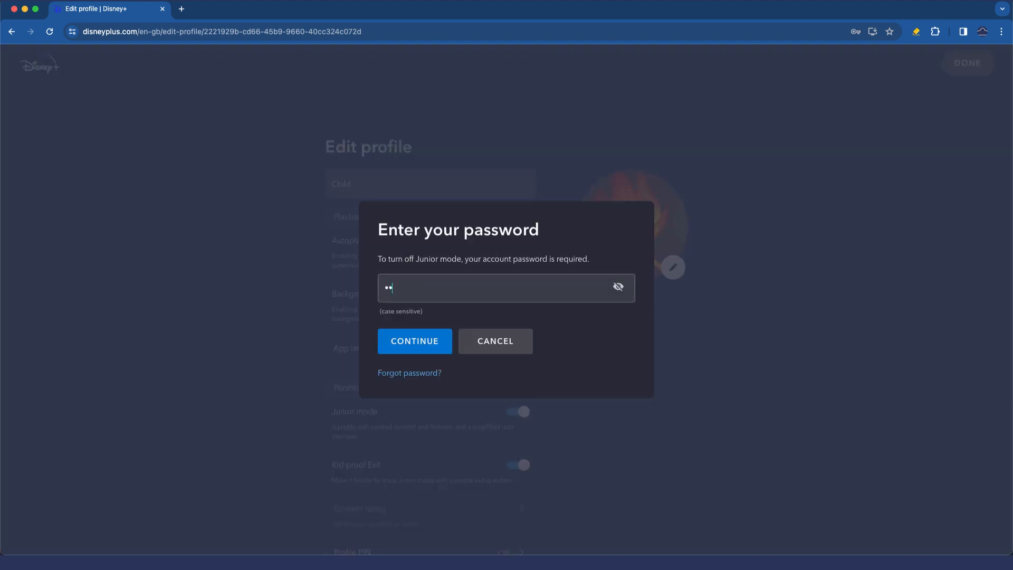
left_click(413, 341)
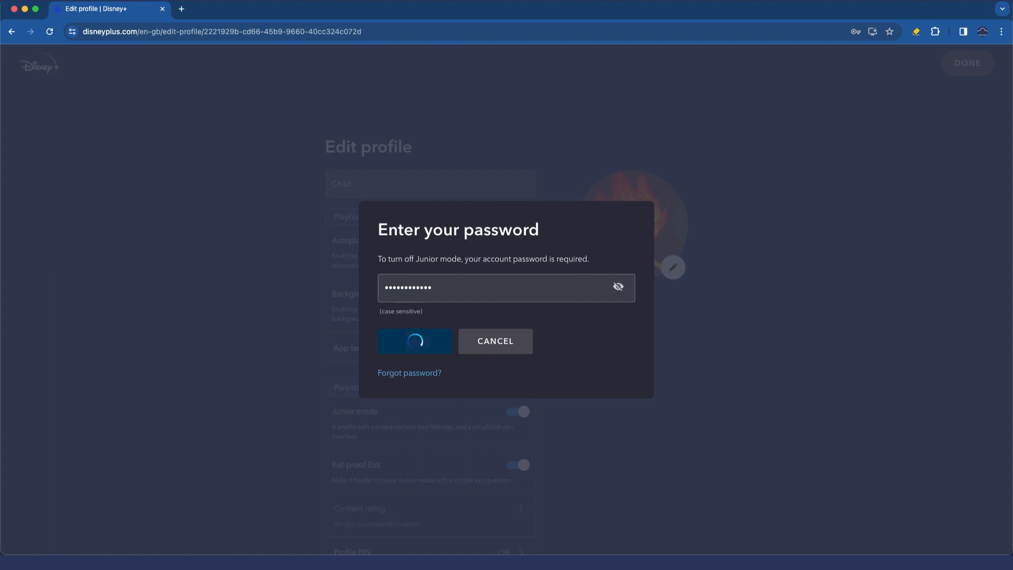
left_click(414, 341)
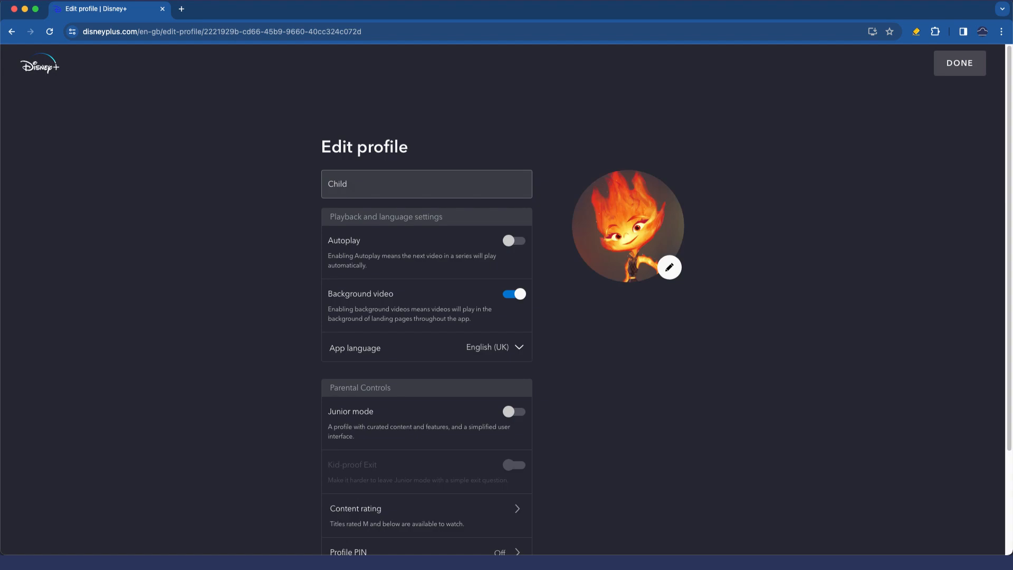
scroll("down", 3)
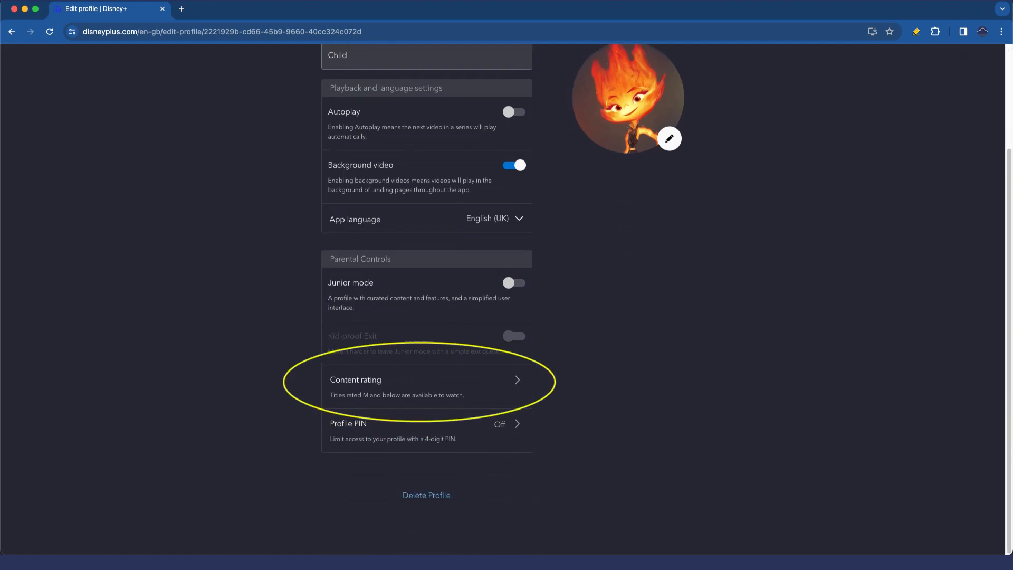
Set the Child profile's content rating to PG after confirming the password, and save it.
left_click(426, 387)
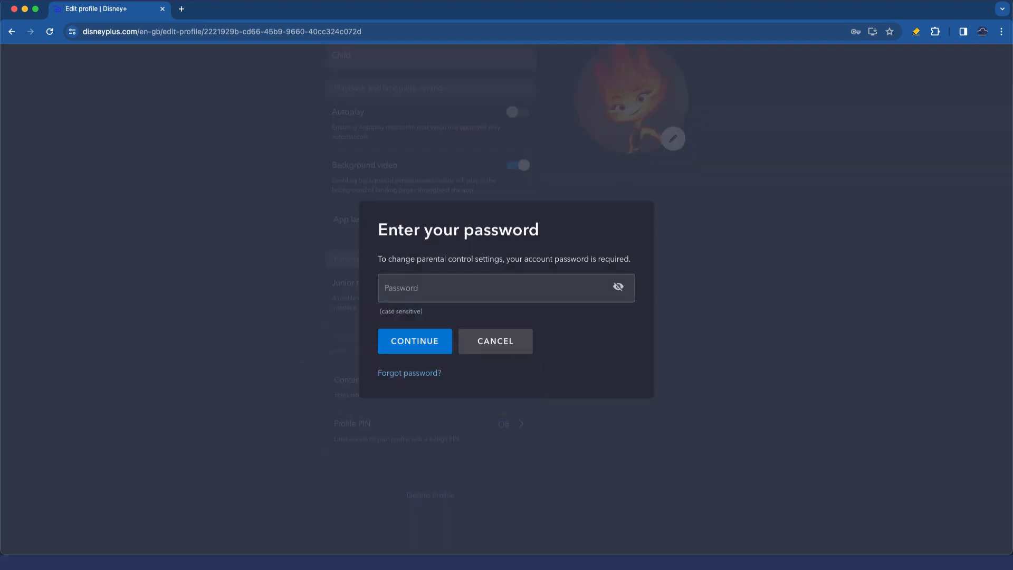
type("password")
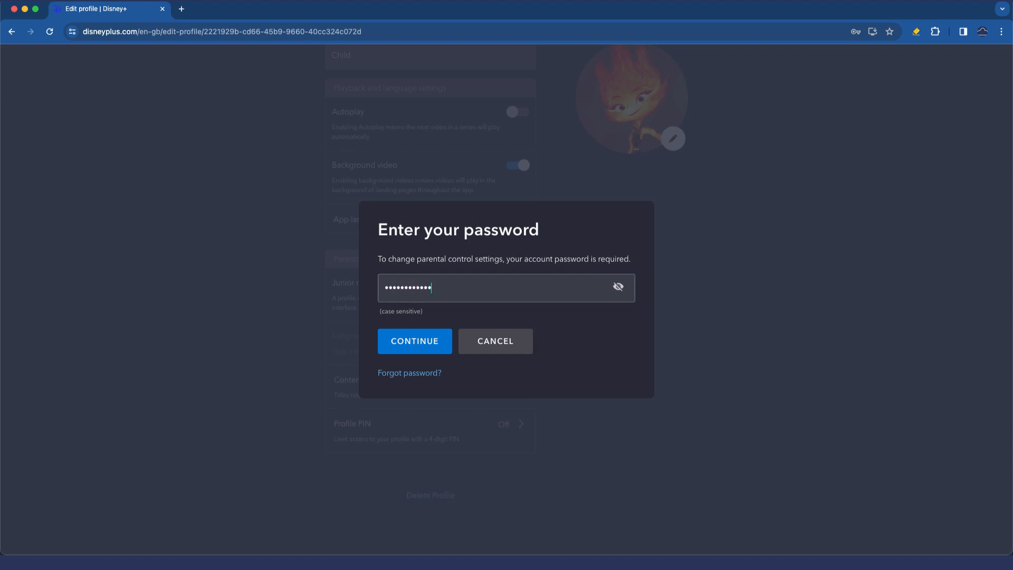
left_click(413, 340)
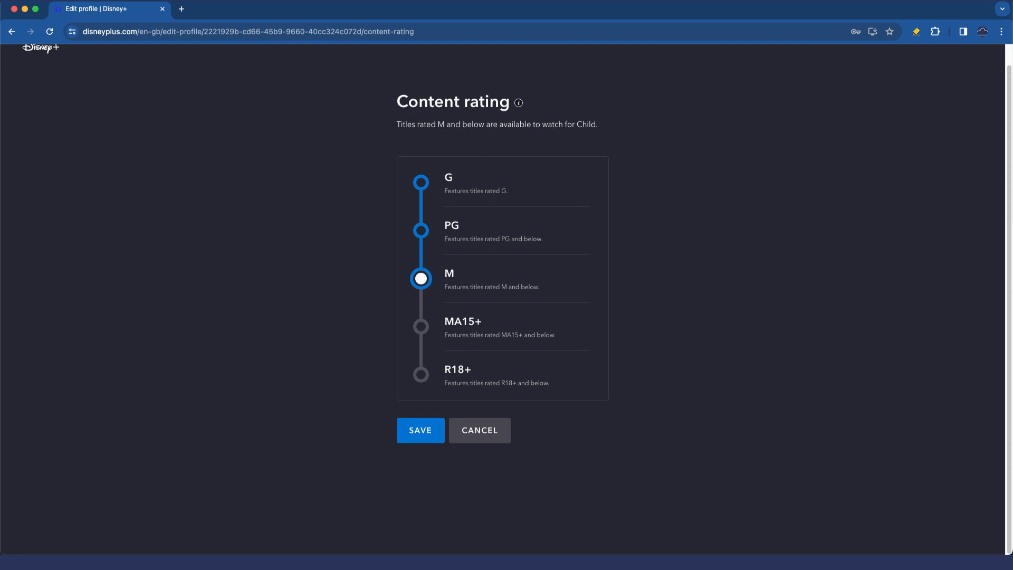
left_click(420, 230)
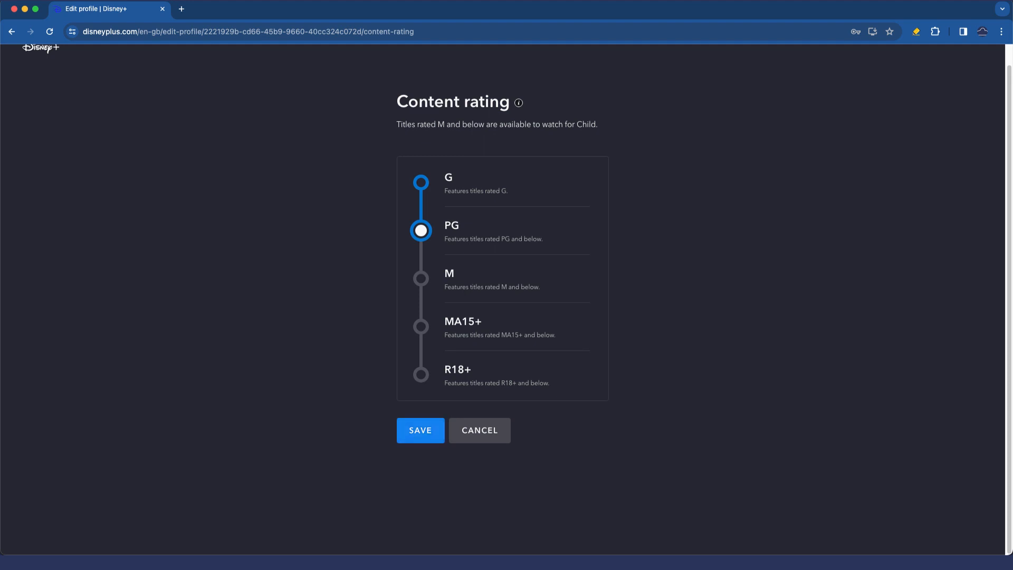
left_click(419, 429)
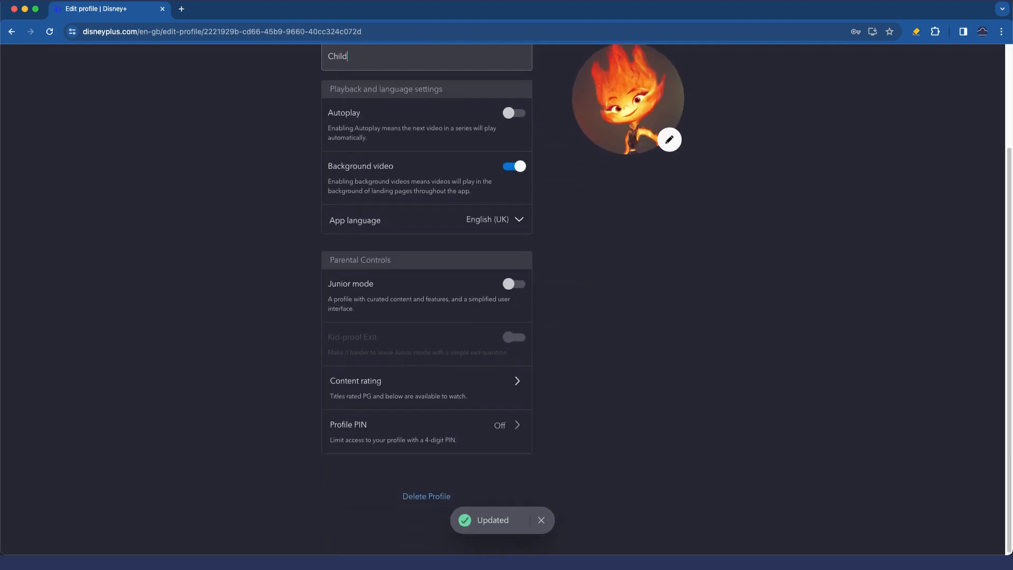
Finish editing the Child profile and return to the Who's watching? chooser.
scroll("up", 3)
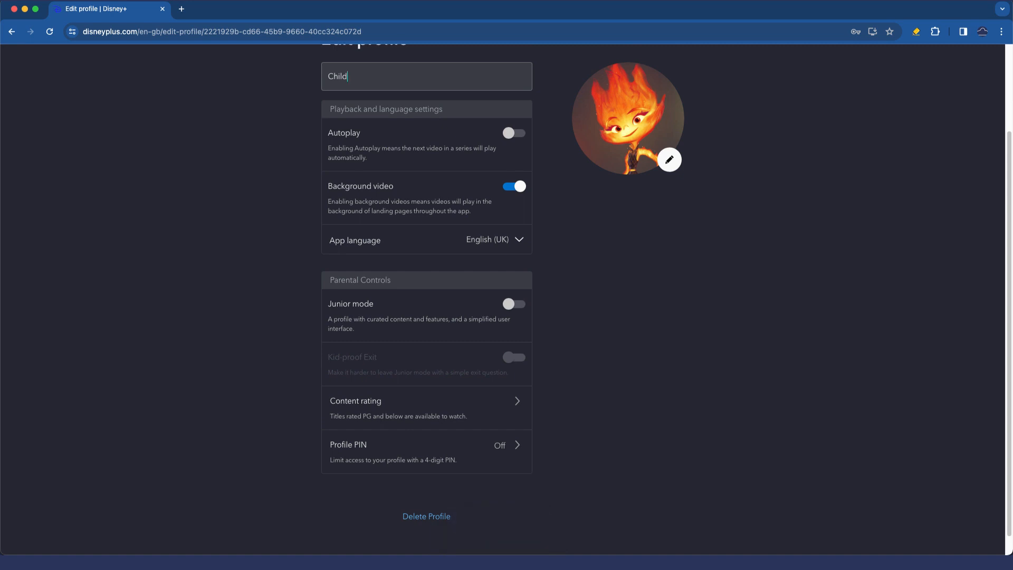
scroll("up", 3)
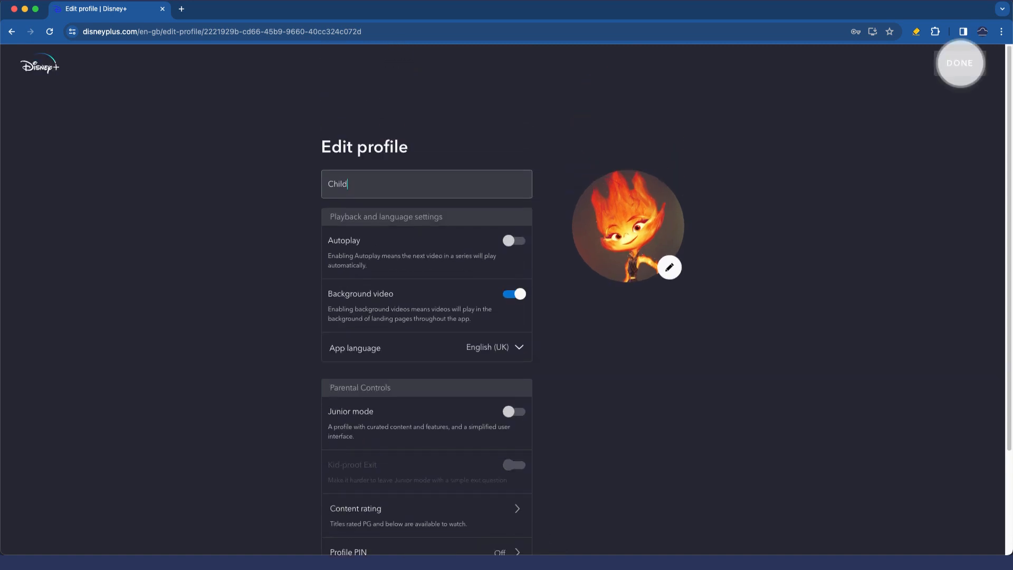
left_click(959, 62)
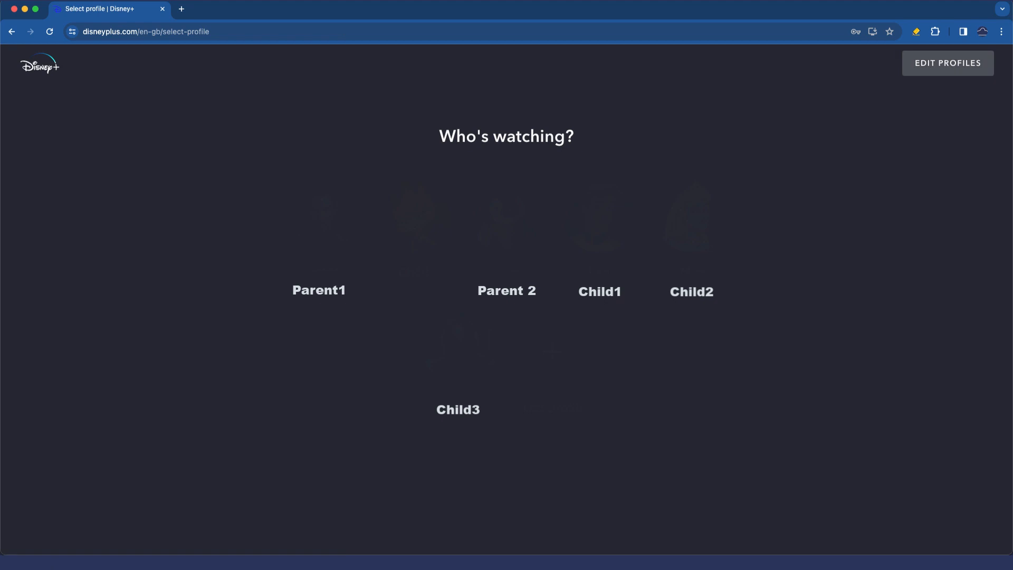